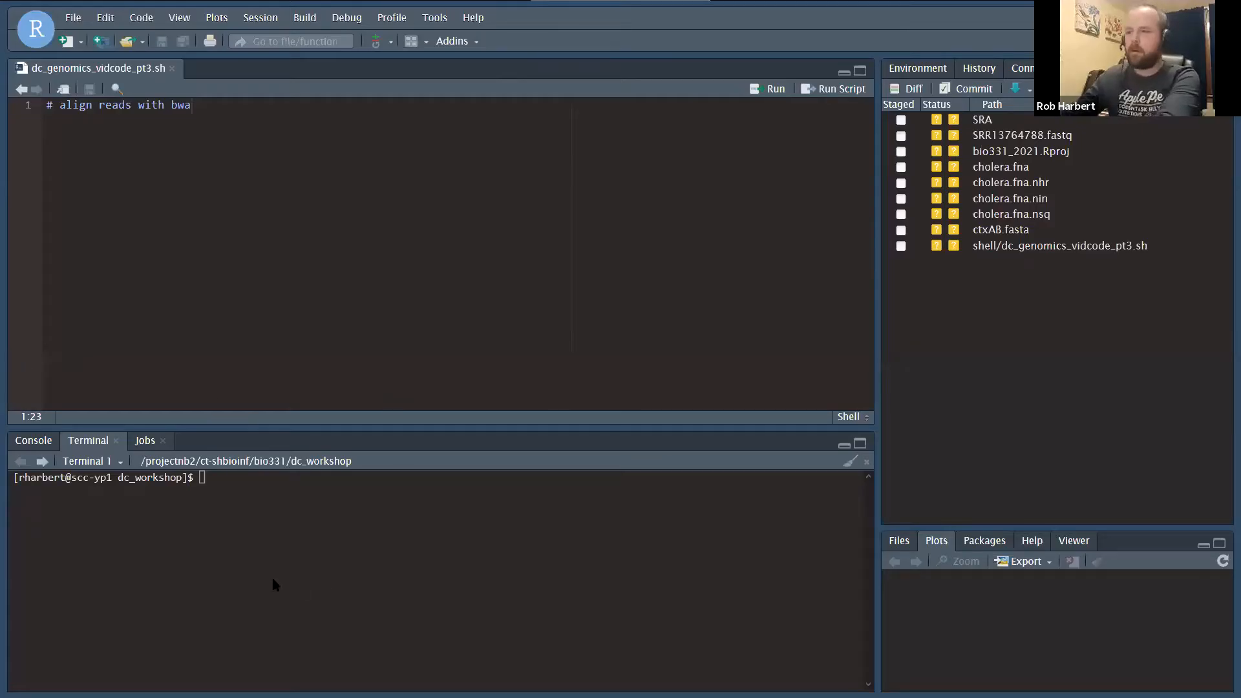
pyautogui.moveTo(224, 545)
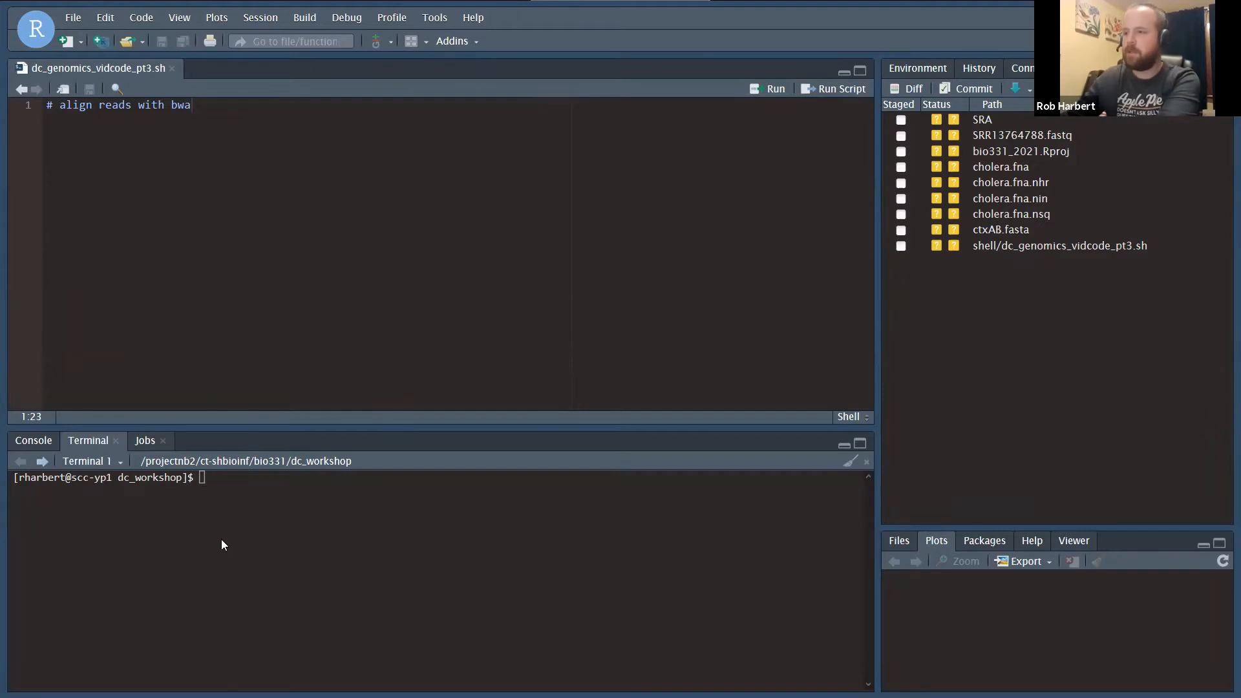
pyautogui.moveTo(287, 516)
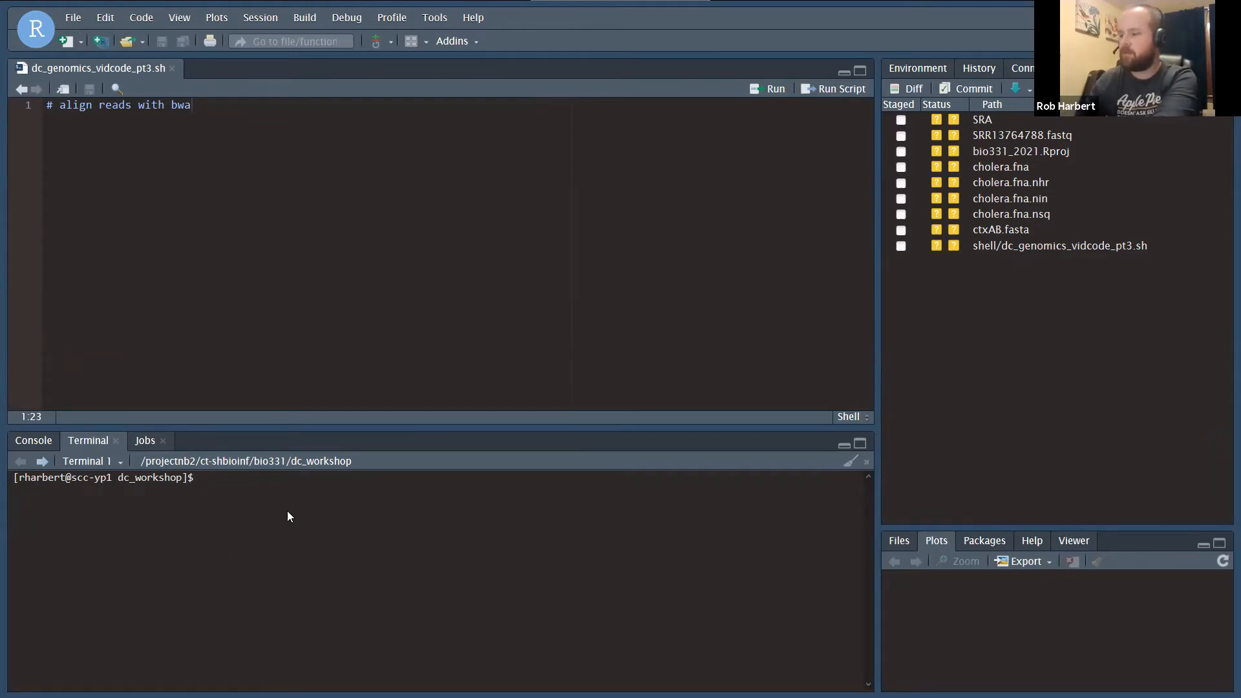
# Step: List the data_process folder contents with ls to see the reference and read files
pyautogui.write('ls')
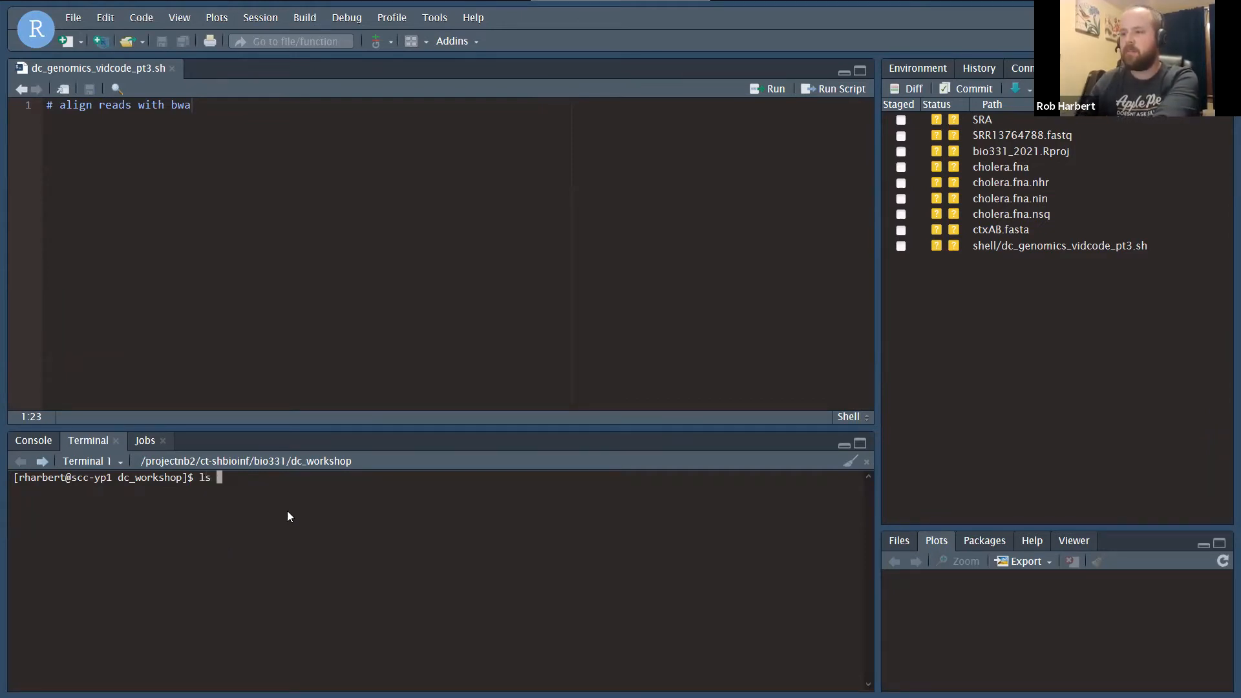
pyautogui.write('data_process/')
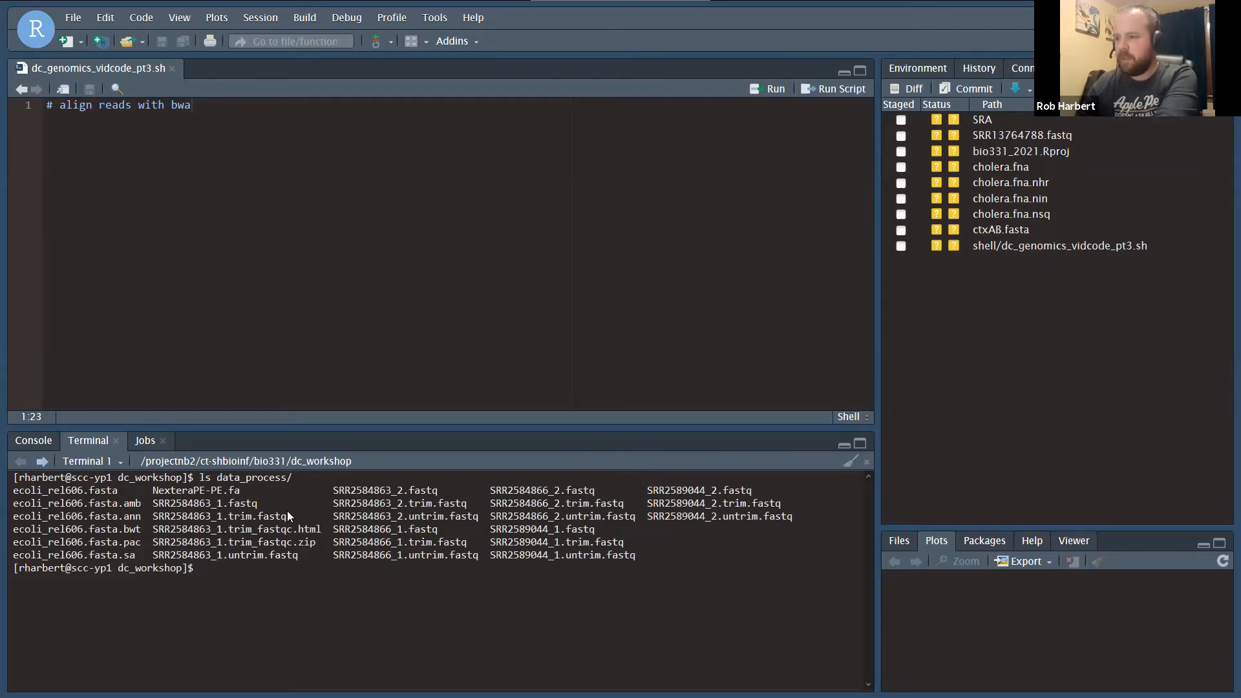
pyautogui.moveTo(255, 567)
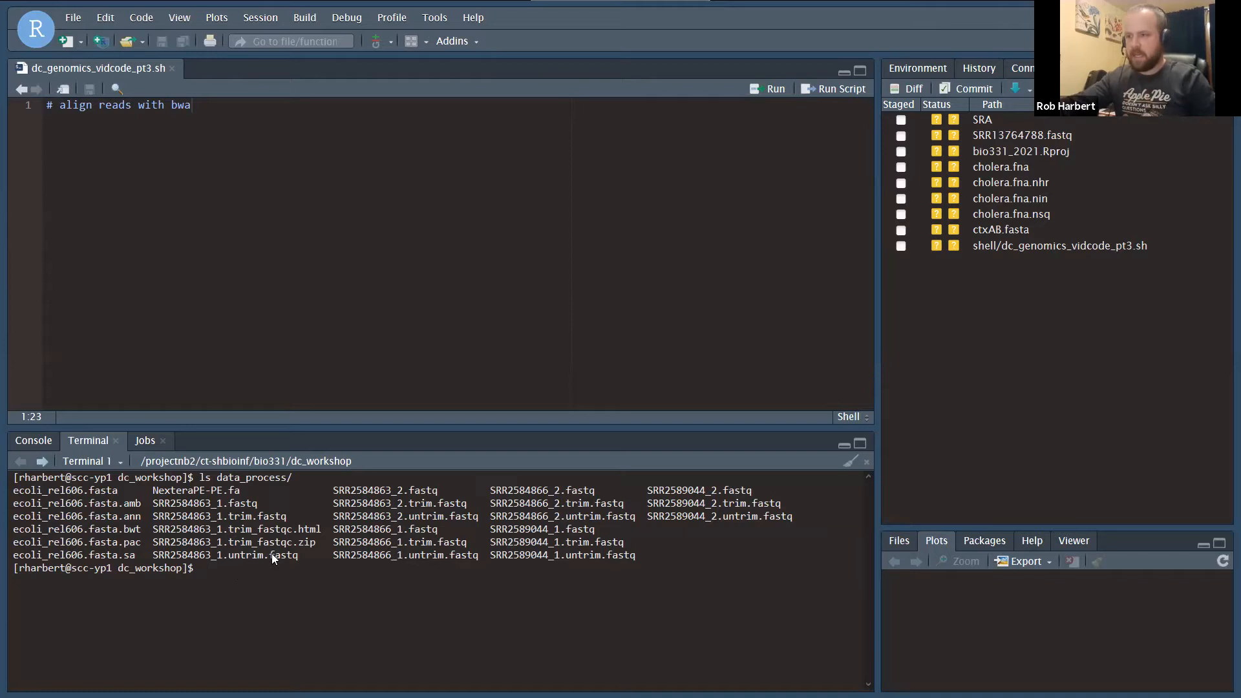
pyautogui.moveTo(176, 550)
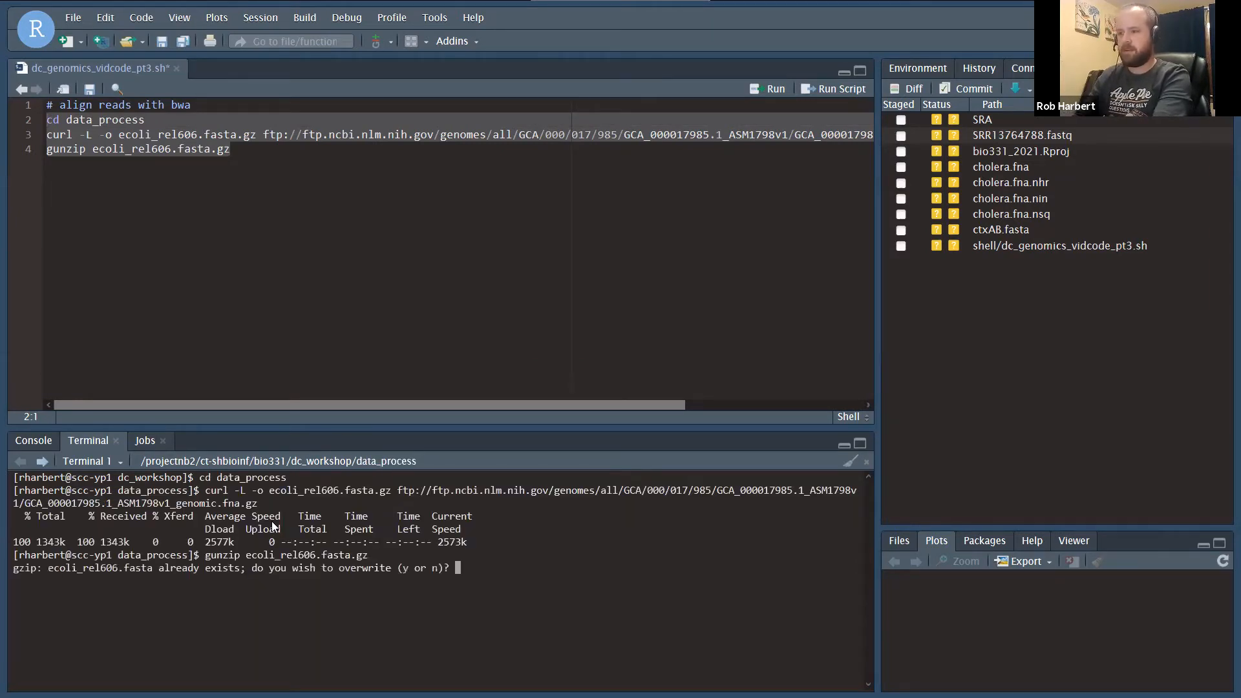
# Step: Answer y to overwrite while unzipping the downloaded ecoli_rel606 reference
pyautogui.write('y')
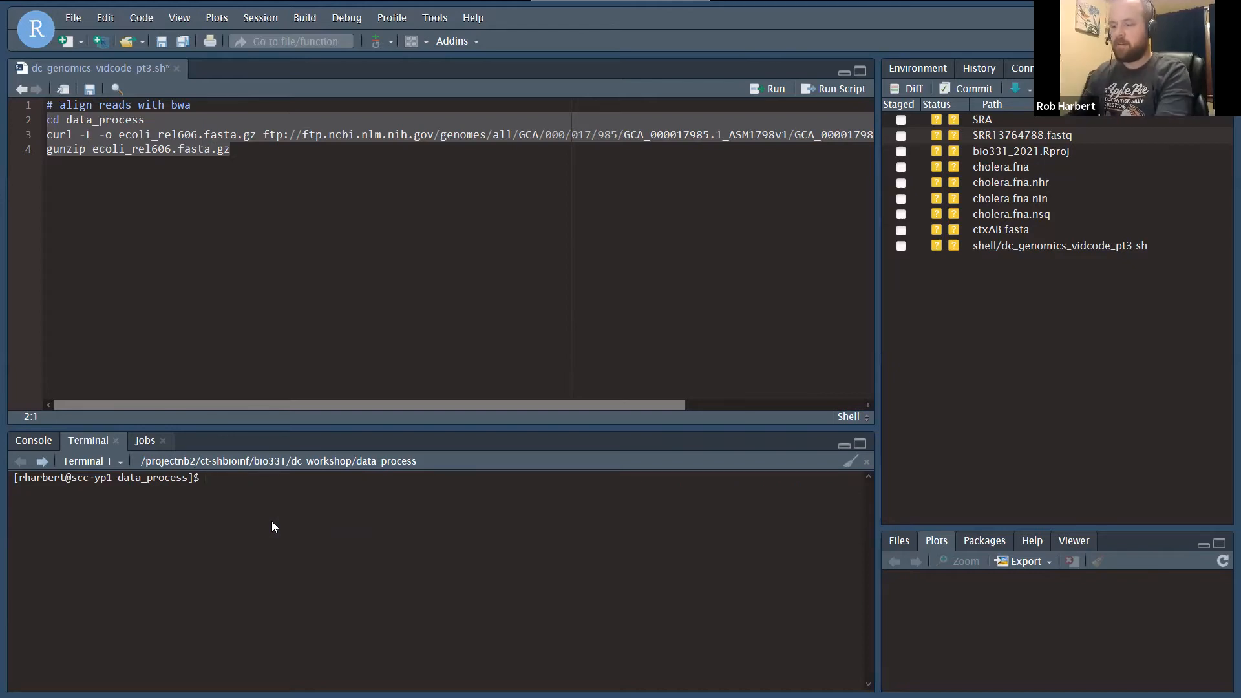
# Step: Run ls ecoli_rel606.fasta in the terminal to confirm the reference file exists
pyautogui.write('l')
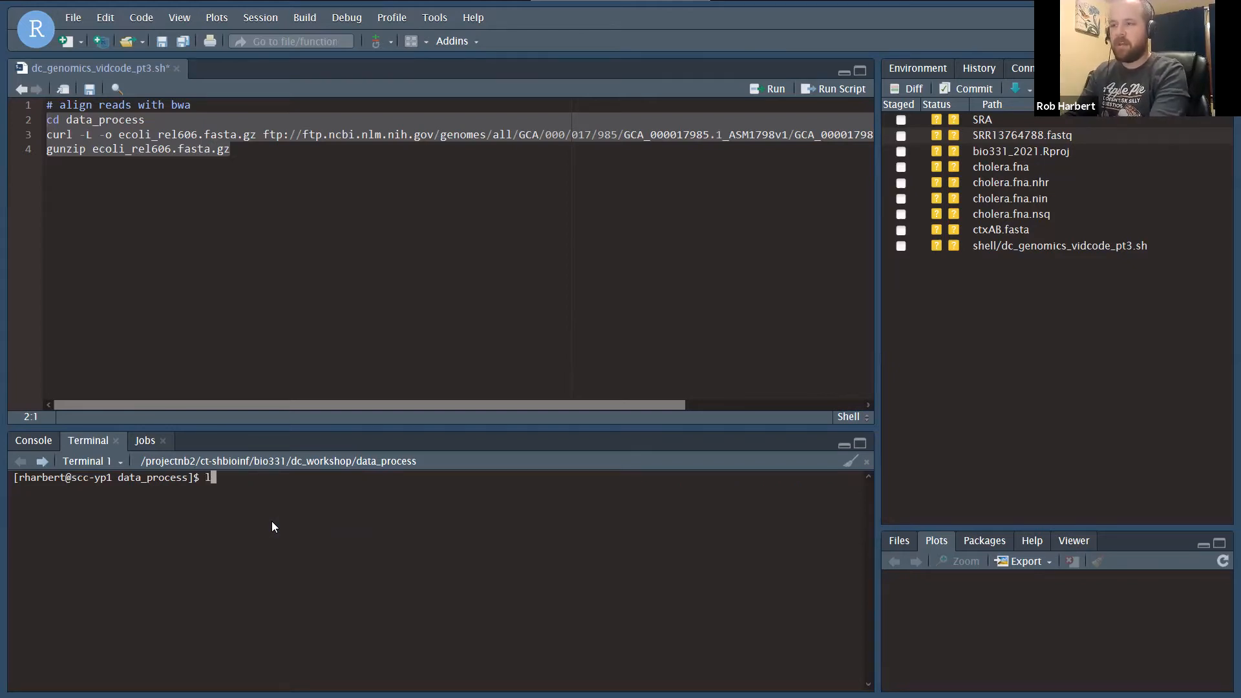
pyautogui.write('s data_process/')
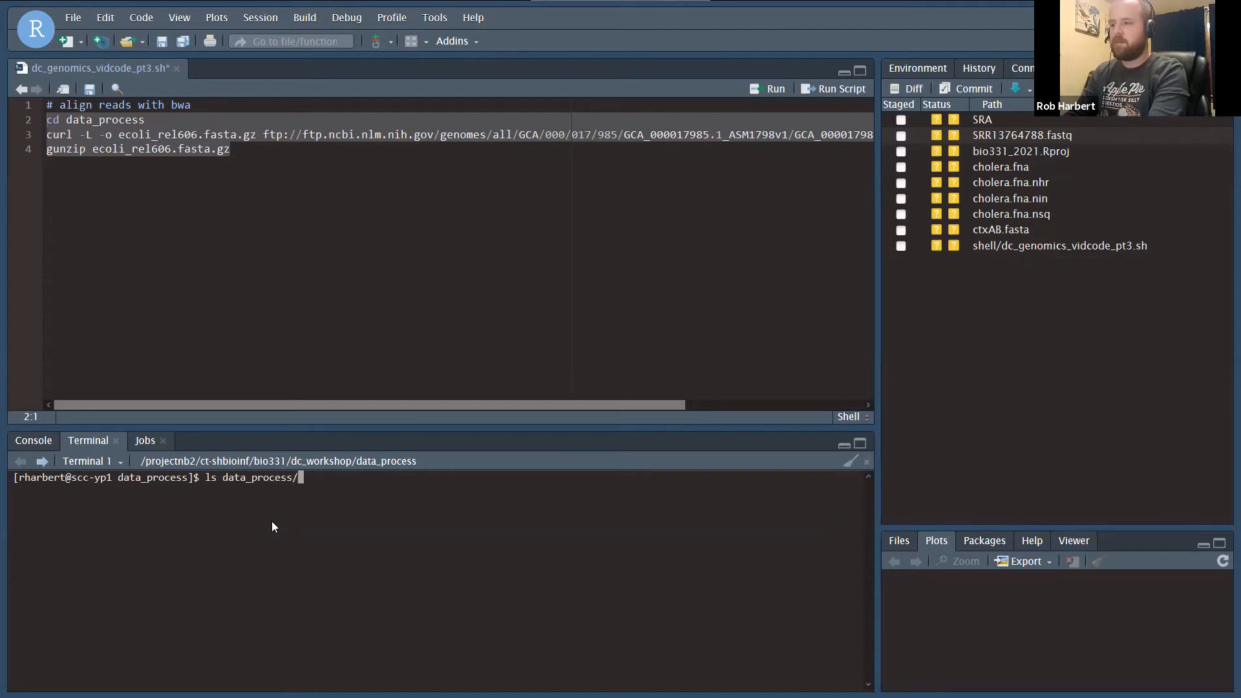
pyautogui.write('eco')
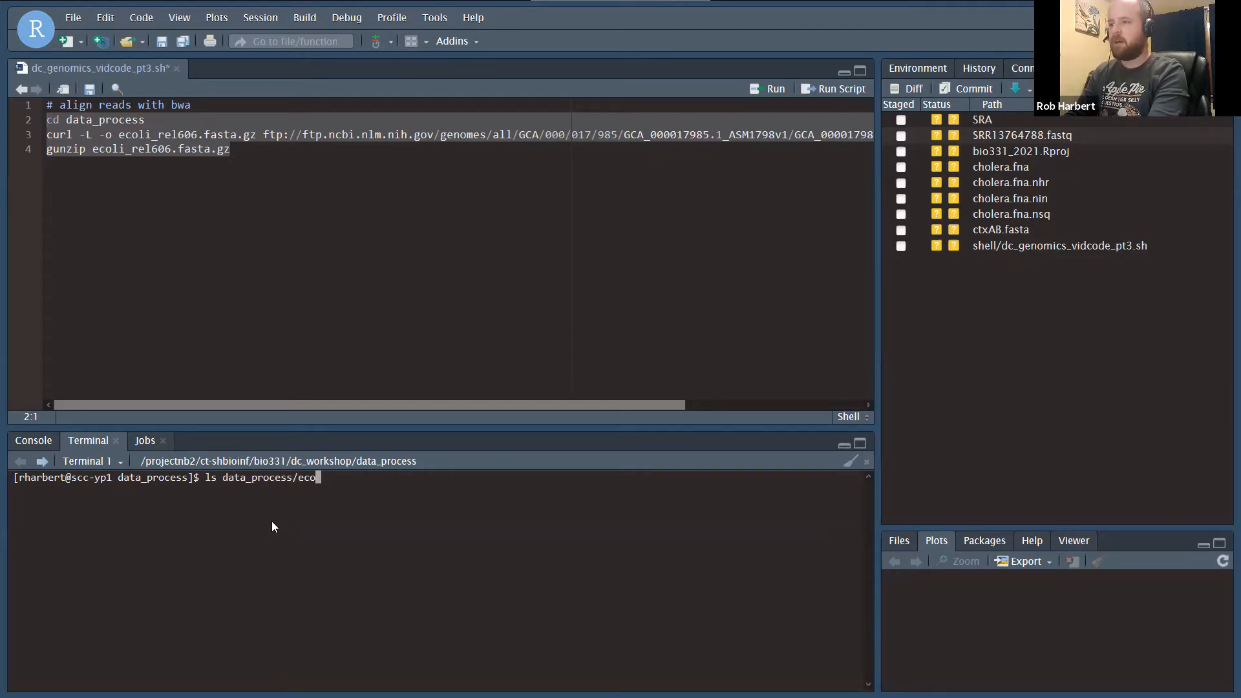
pyautogui.write('li')
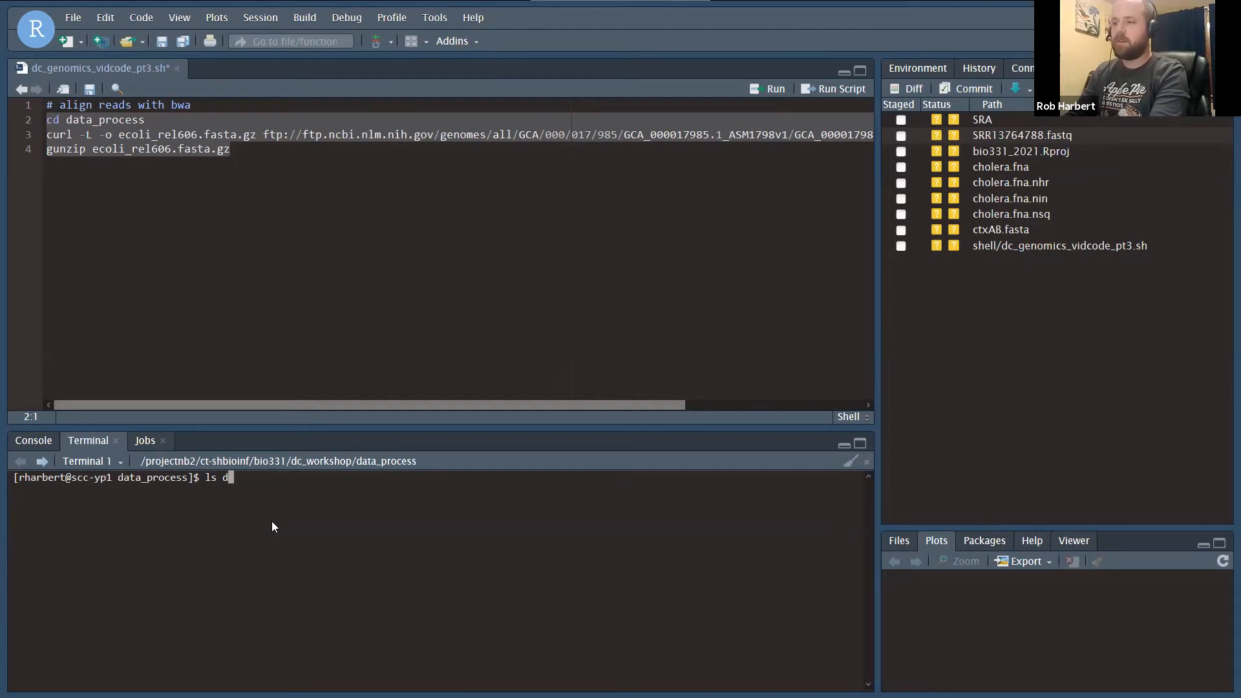
pyautogui.write('coli_rel606.fasta')
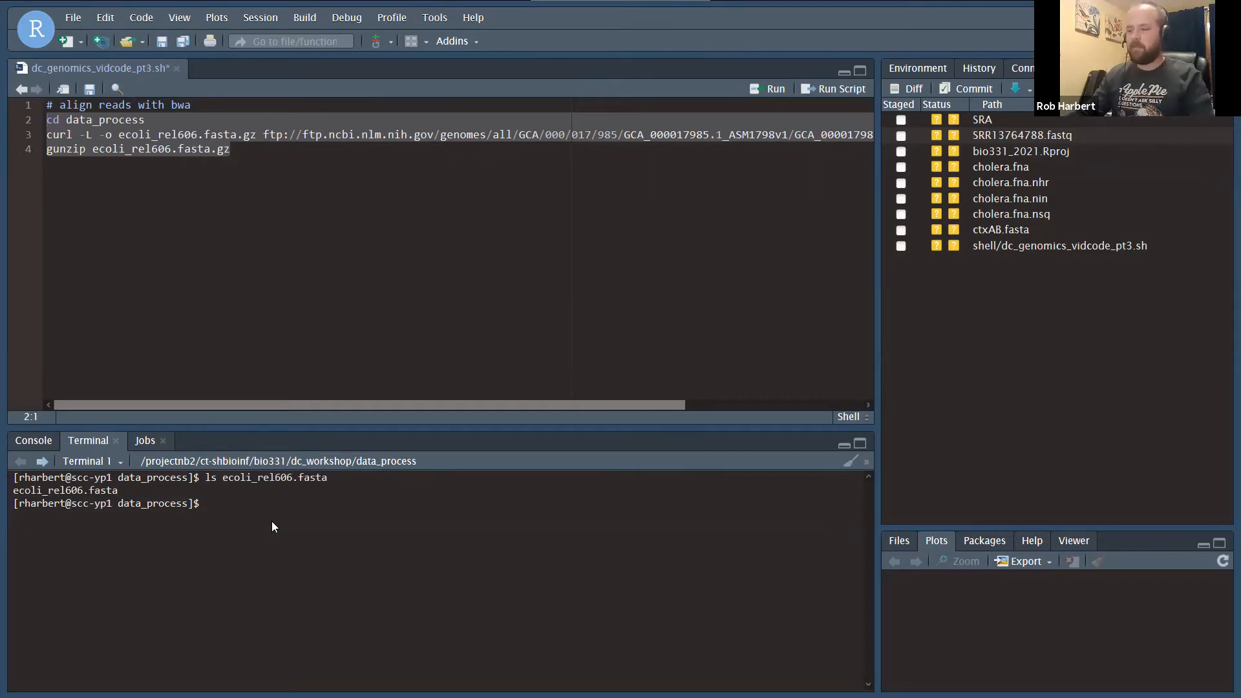
pyautogui.write('ls ecoli_rel606.fasta')
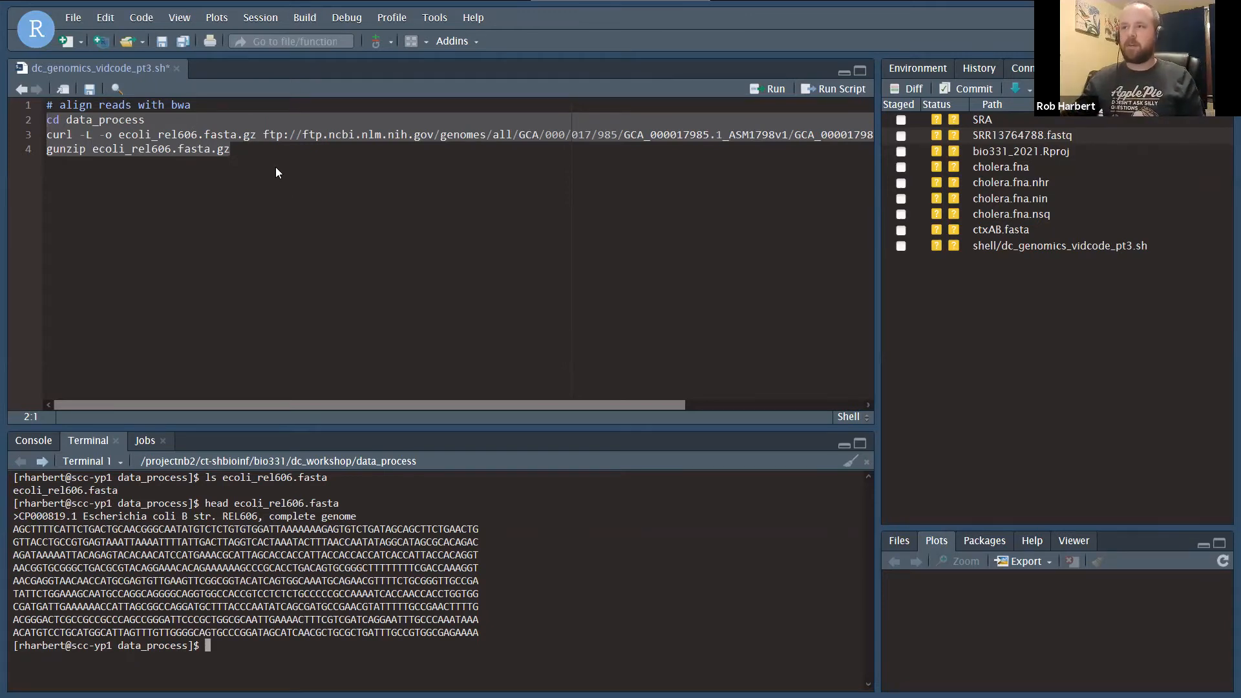
# Step: Start a new comment line in the script and return the terminal to the workshop folder with cd .
pyautogui.press('Return')
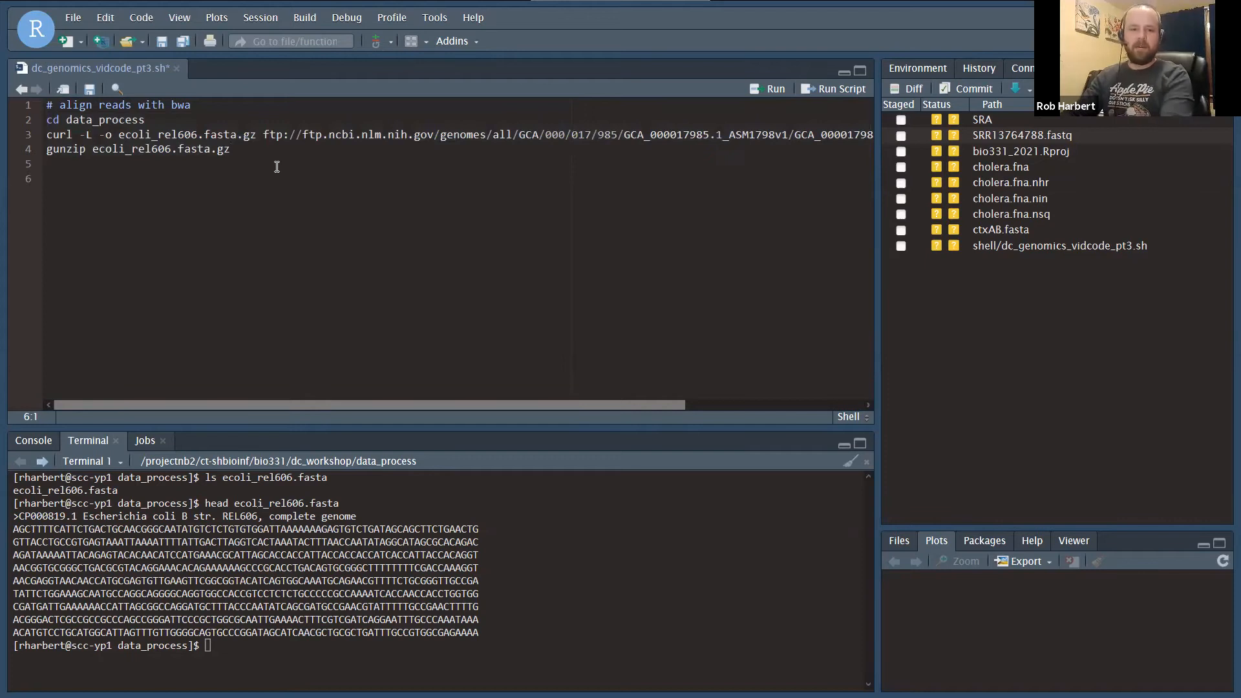
pyautogui.write('#')
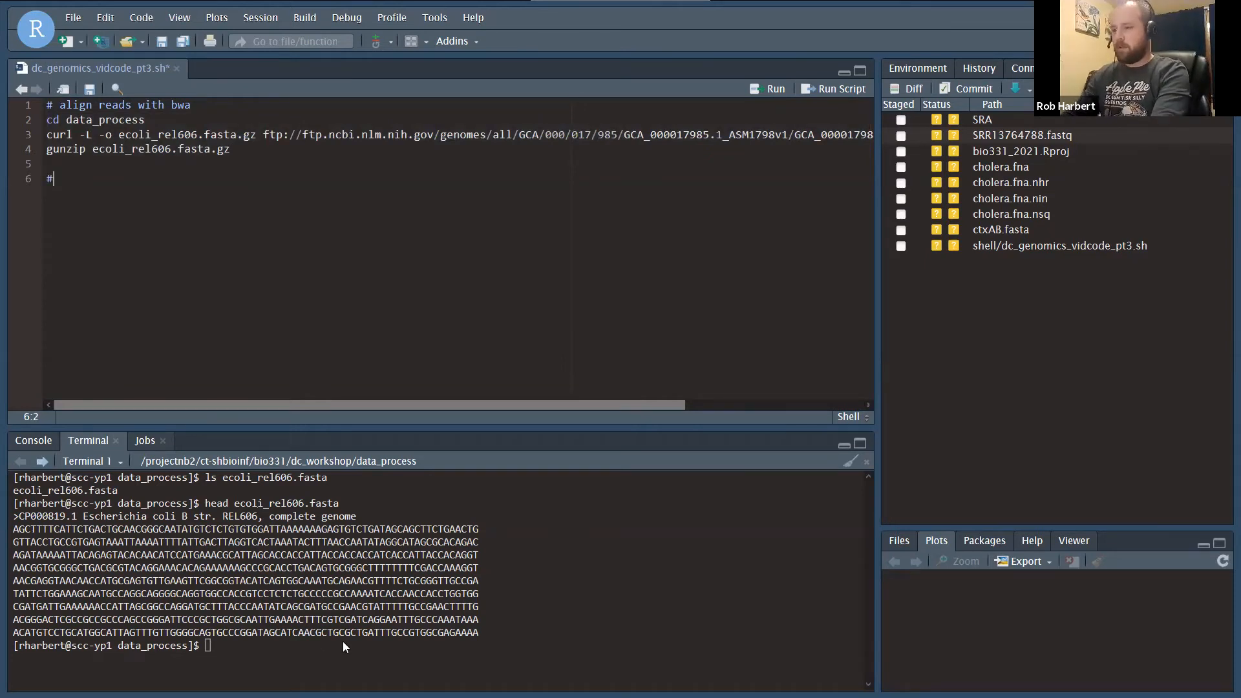
pyautogui.write('cd')
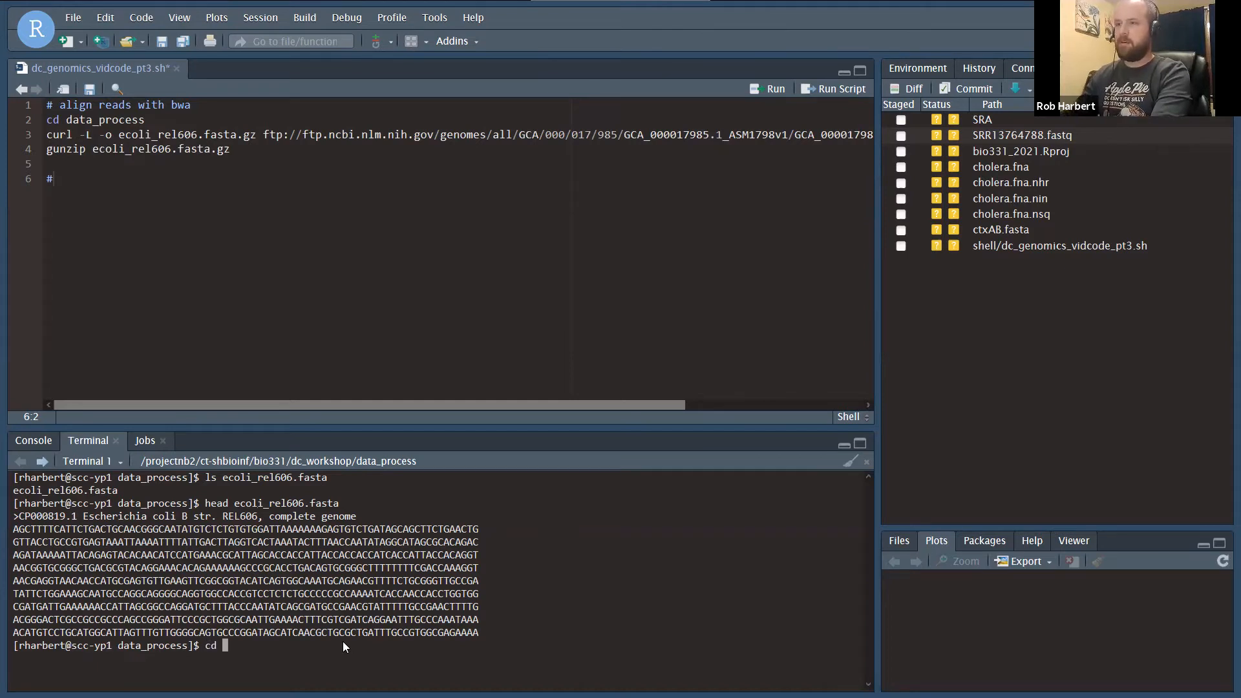
pyautogui.write('..')
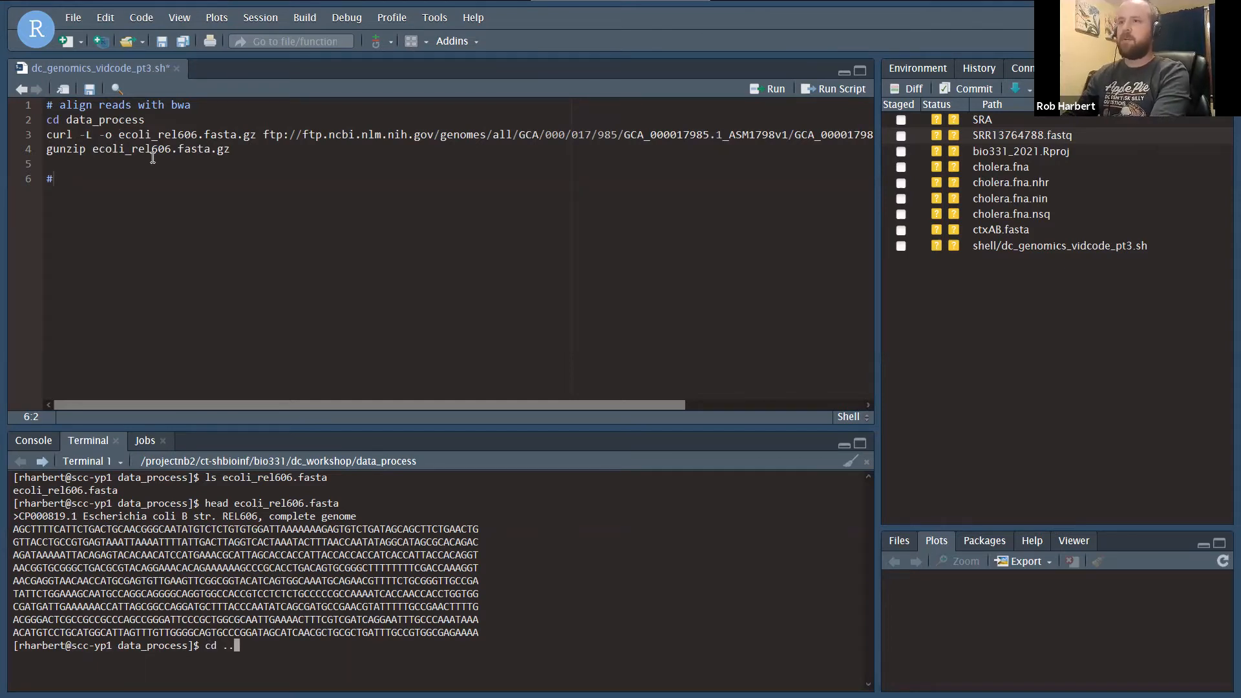
pyautogui.write('cd ..')
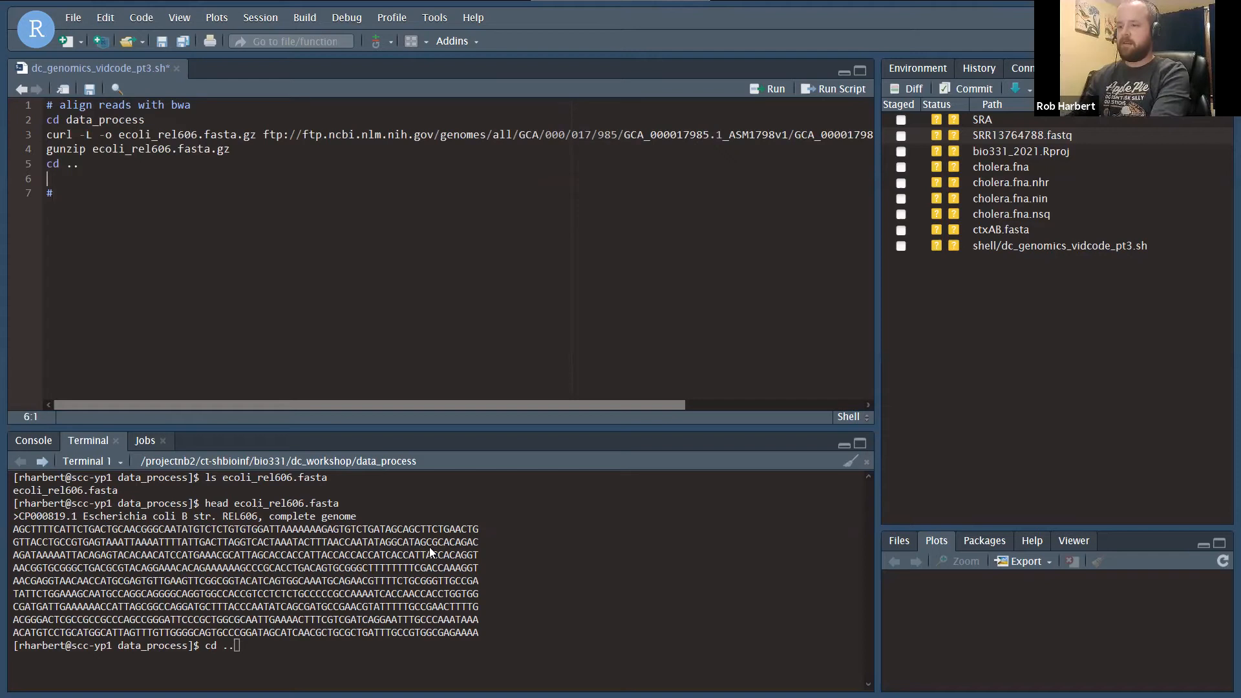
pyautogui.press('Return')
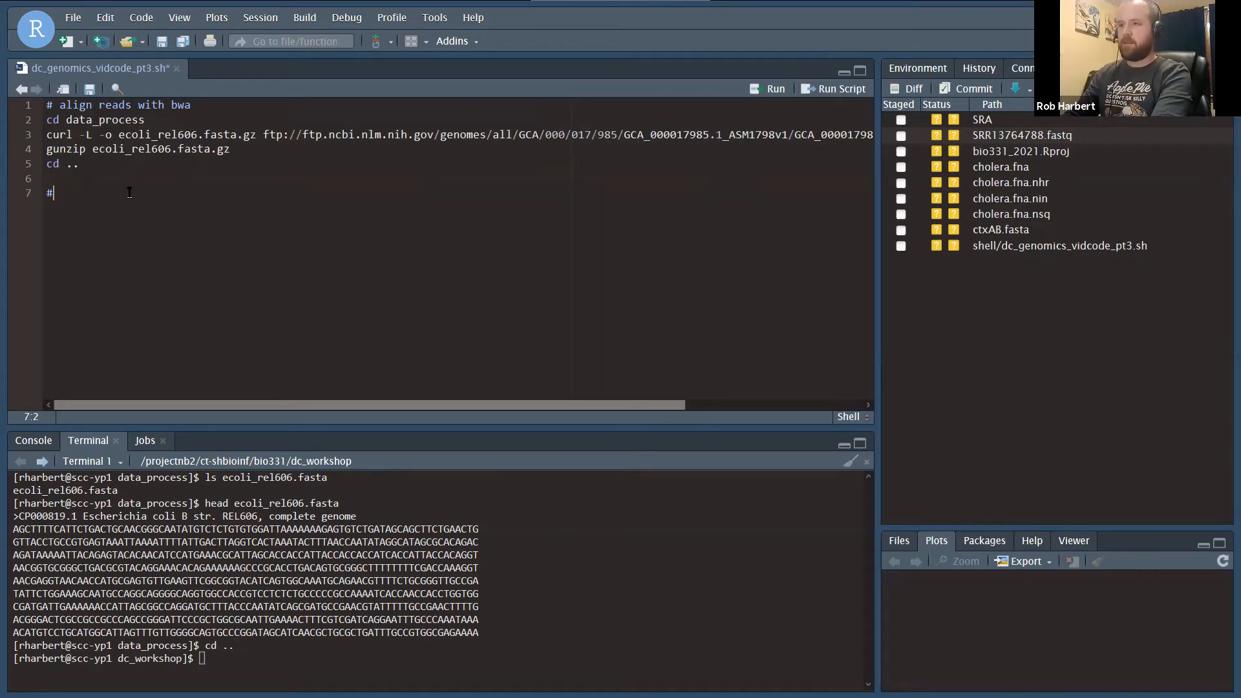
# Step: Write the 'create results directories' section making results_process with sam, bam and vcf subfolders
pyautogui.write('create results rd')
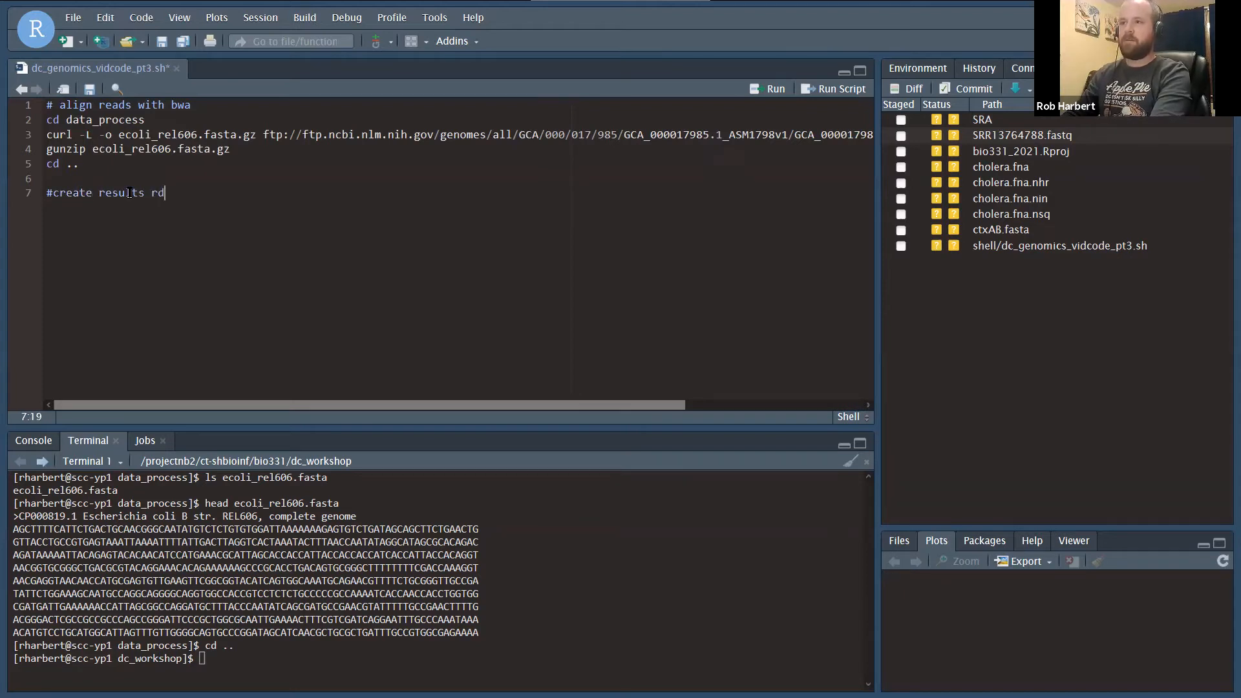
pyautogui.write('irectories')
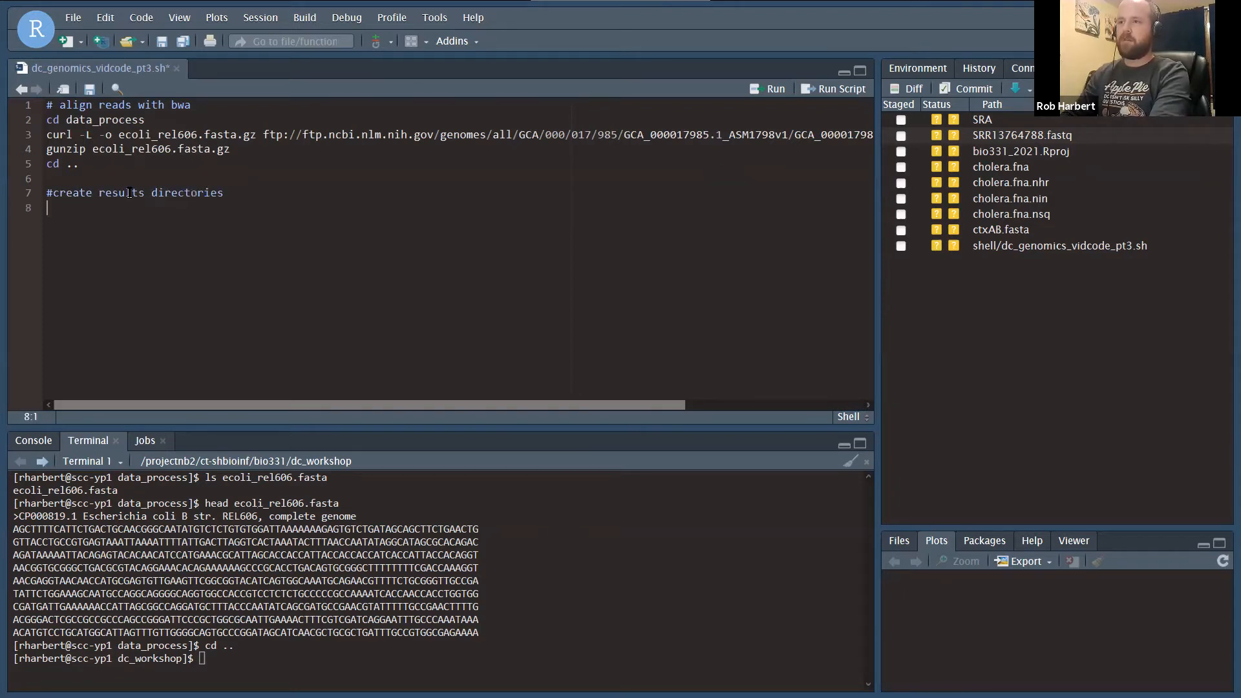
pyautogui.write('mkdir results_')
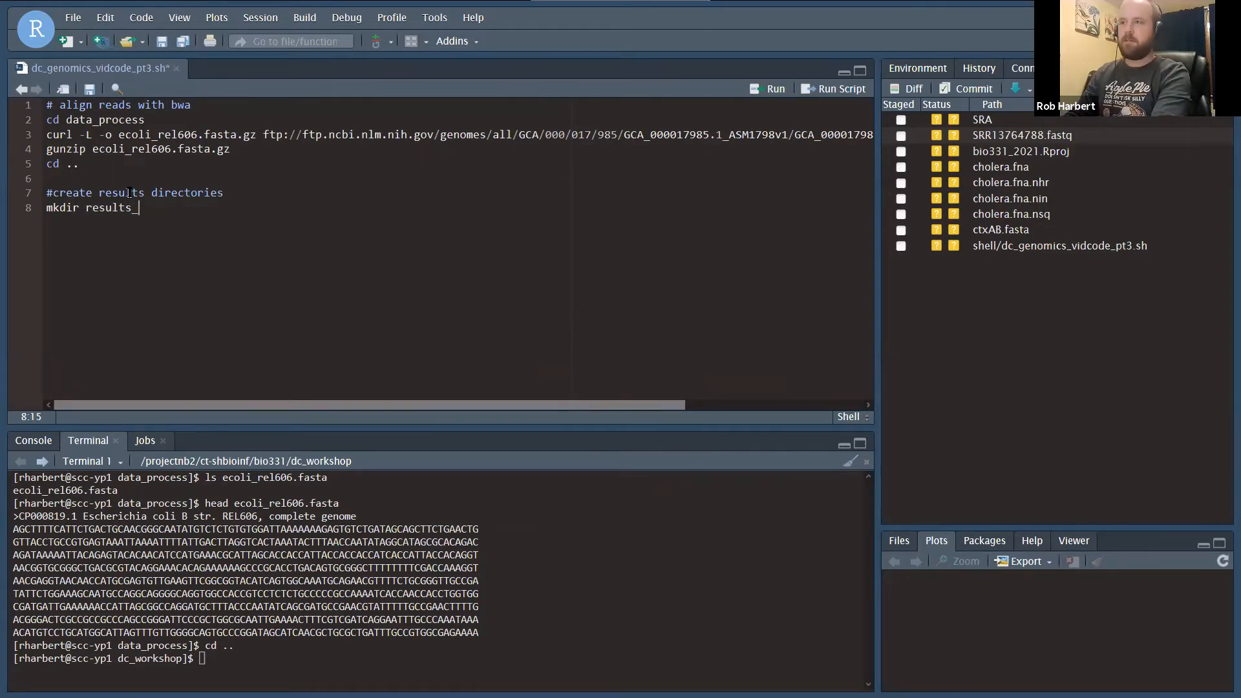
pyautogui.write('process')
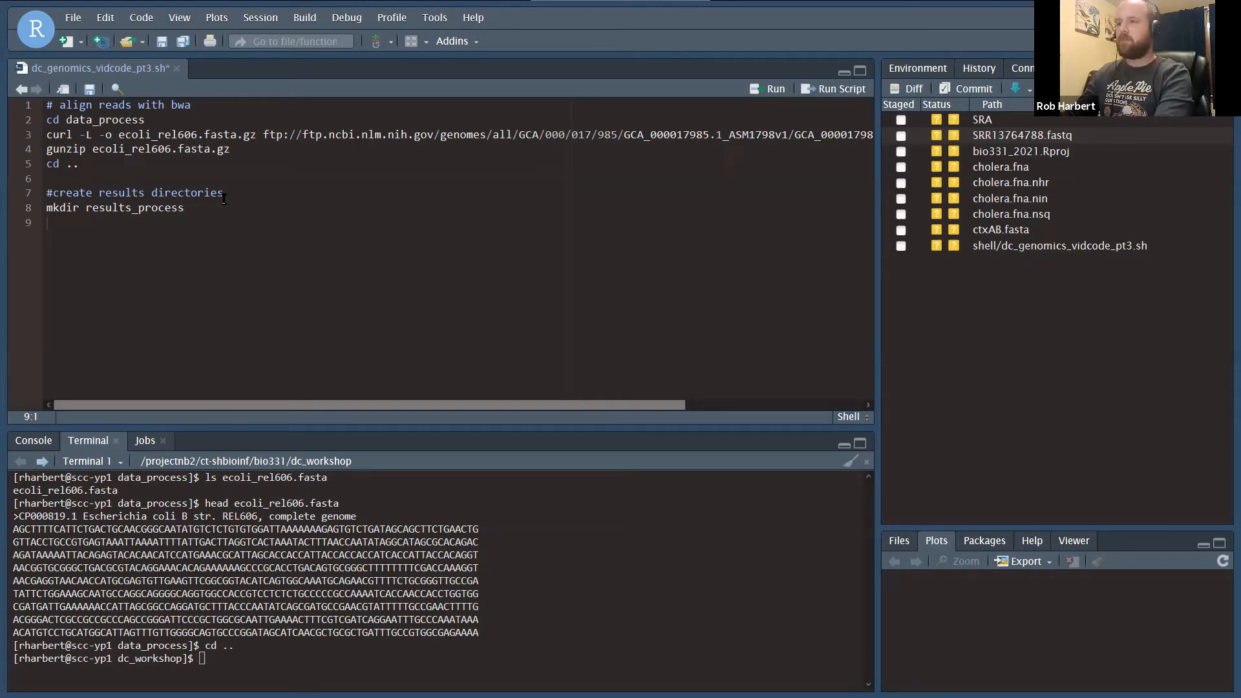
pyautogui.write('mkdir -p results_process/sam results_process/bam results_process/vcf')
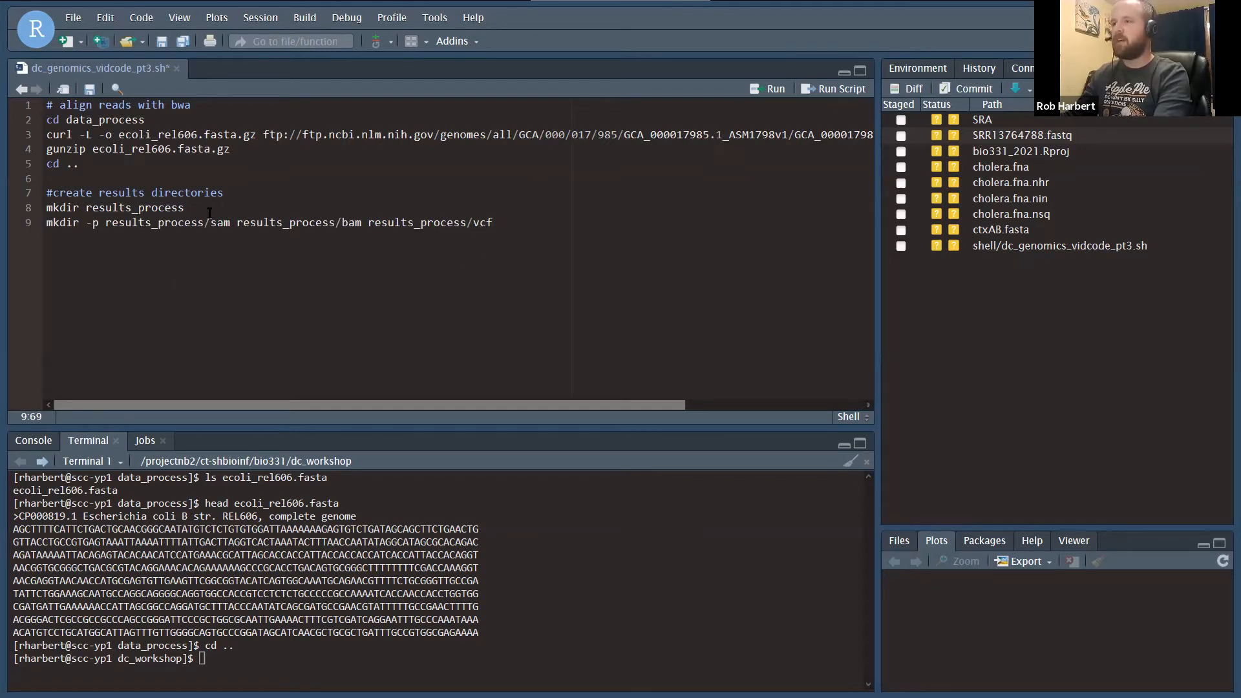
pyautogui.click(493, 222)
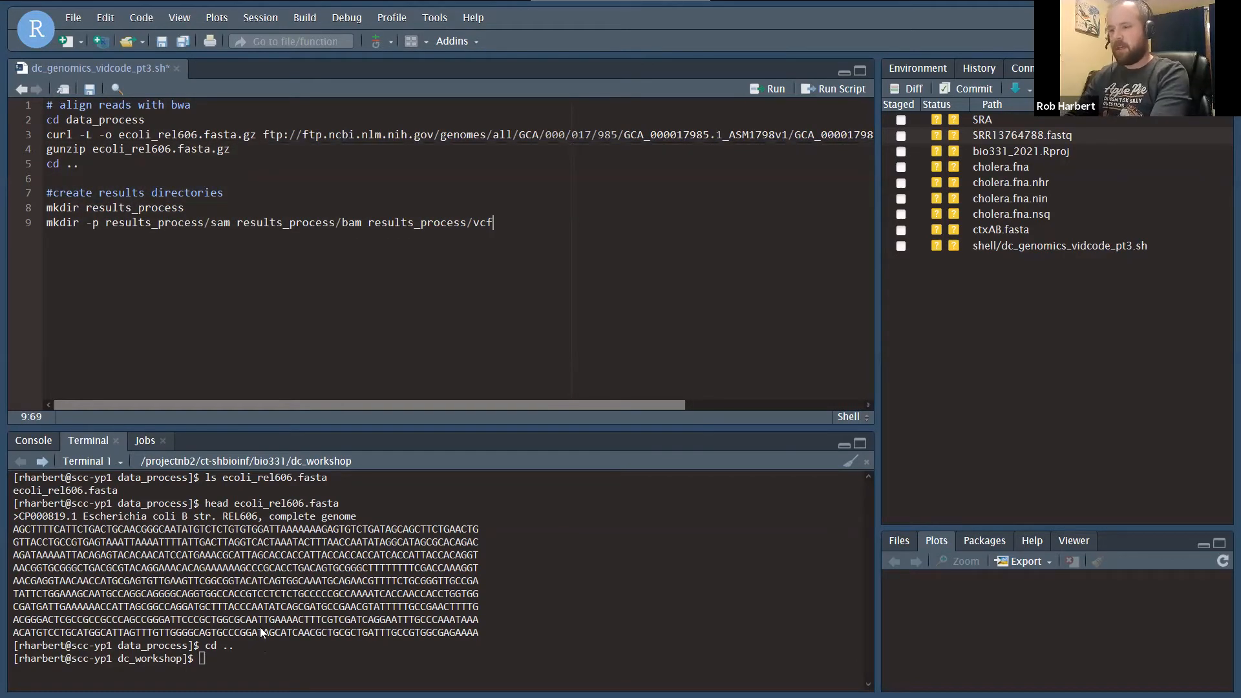
# Step: Run ls results_process/ to check the new directories before clearing the terminal
pyautogui.write('ls r')
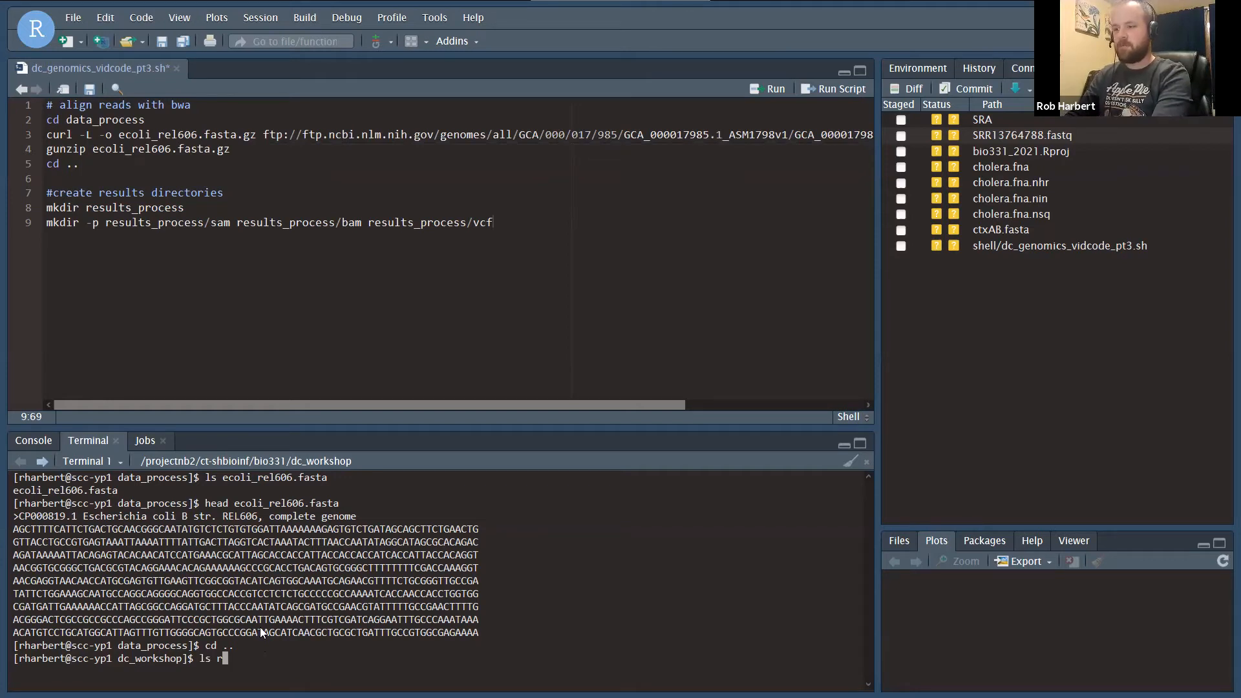
pyautogui.write('esults_process/')
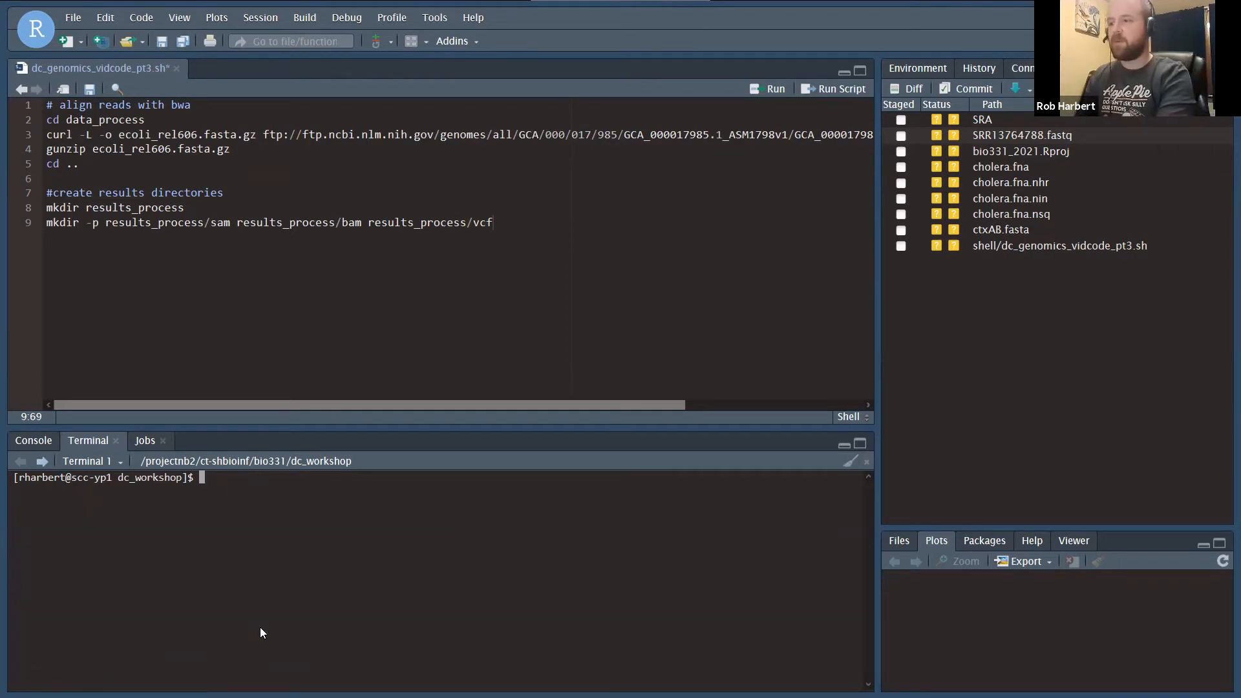
pyautogui.write('ls results_process/')
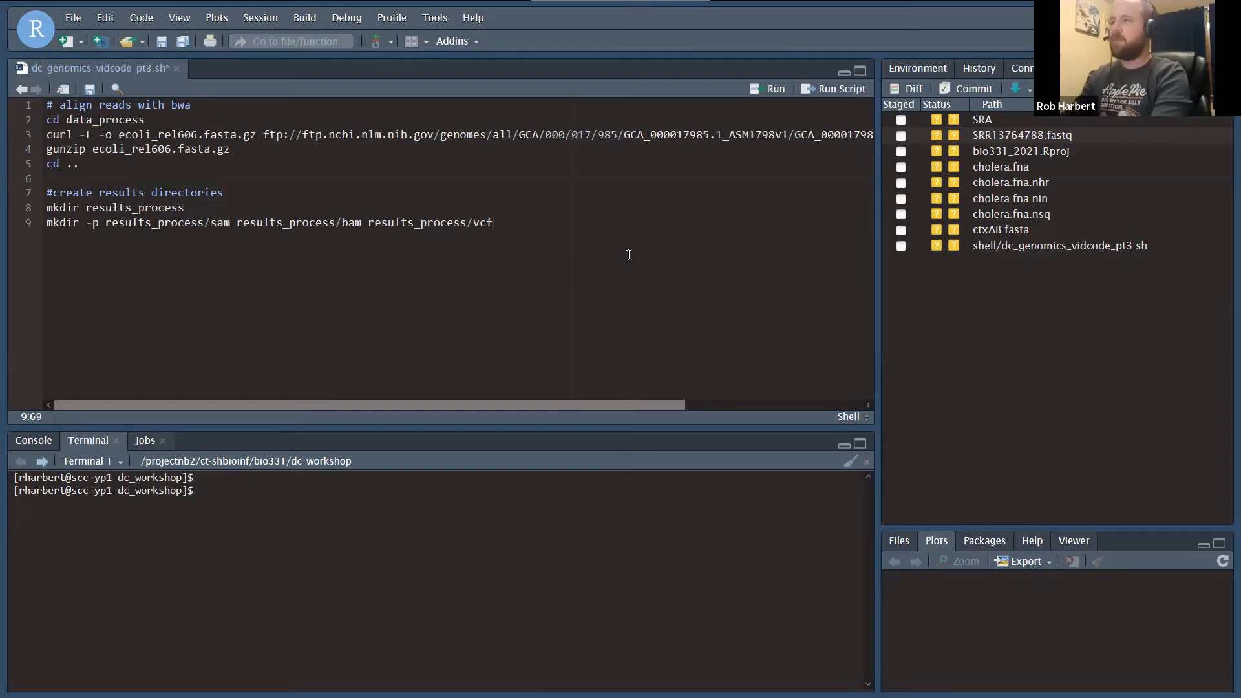
# Step: Write the comment '# bwa: create index of reference' on a new script line
pyautogui.write('# bwa:')
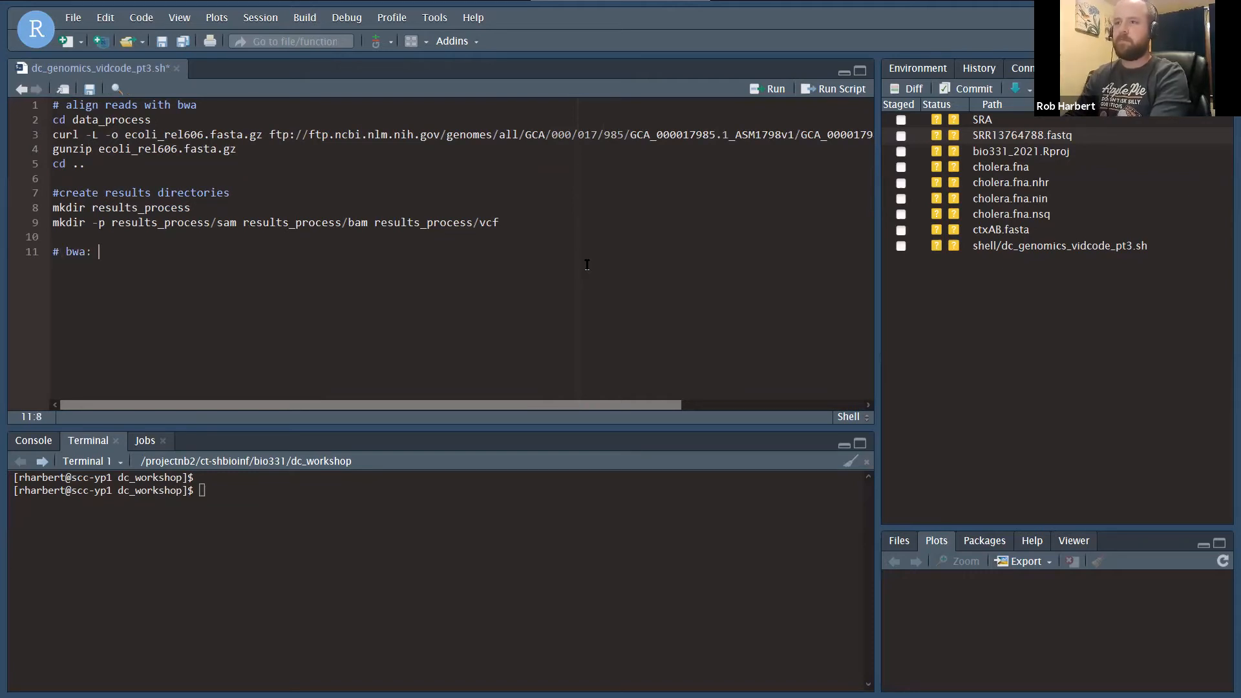
pyautogui.write('create')
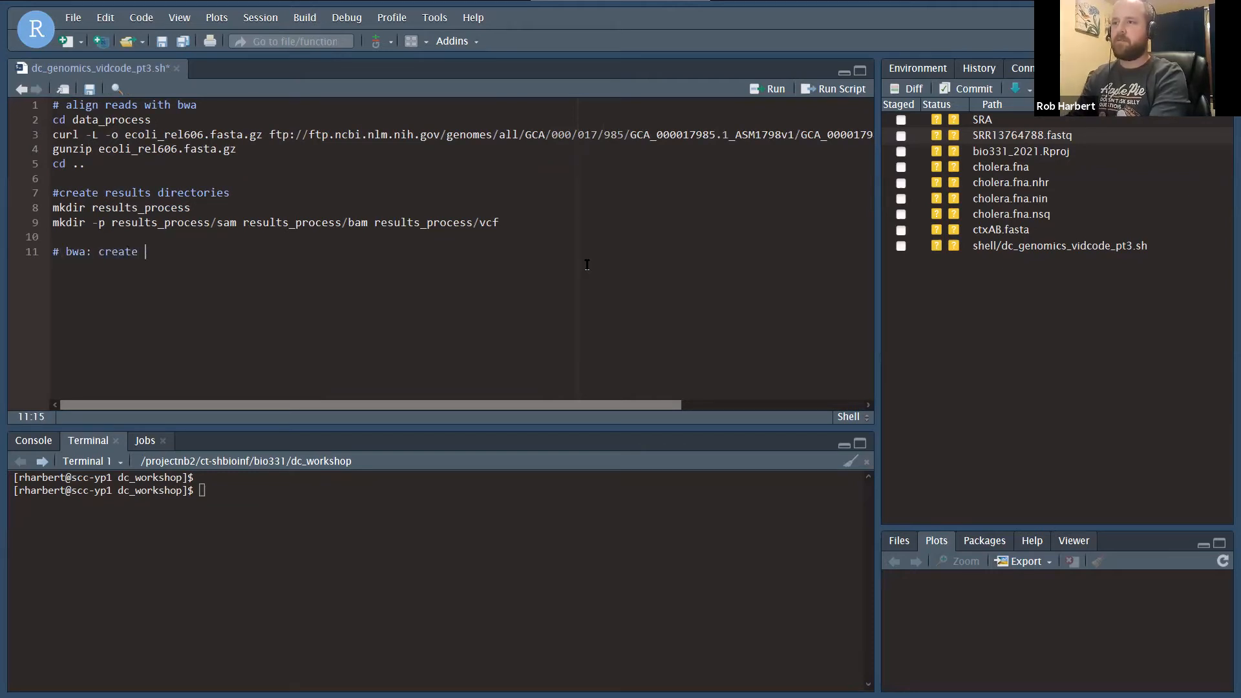
pyautogui.write('index of re')
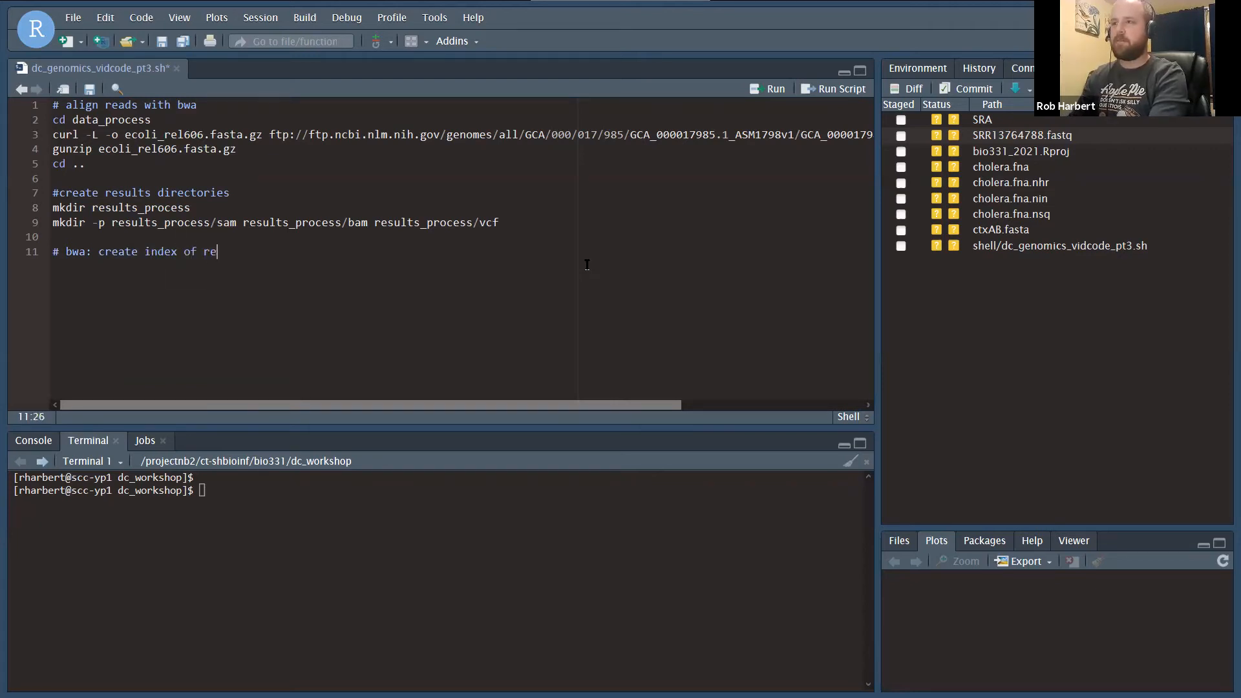
pyautogui.write('ference')
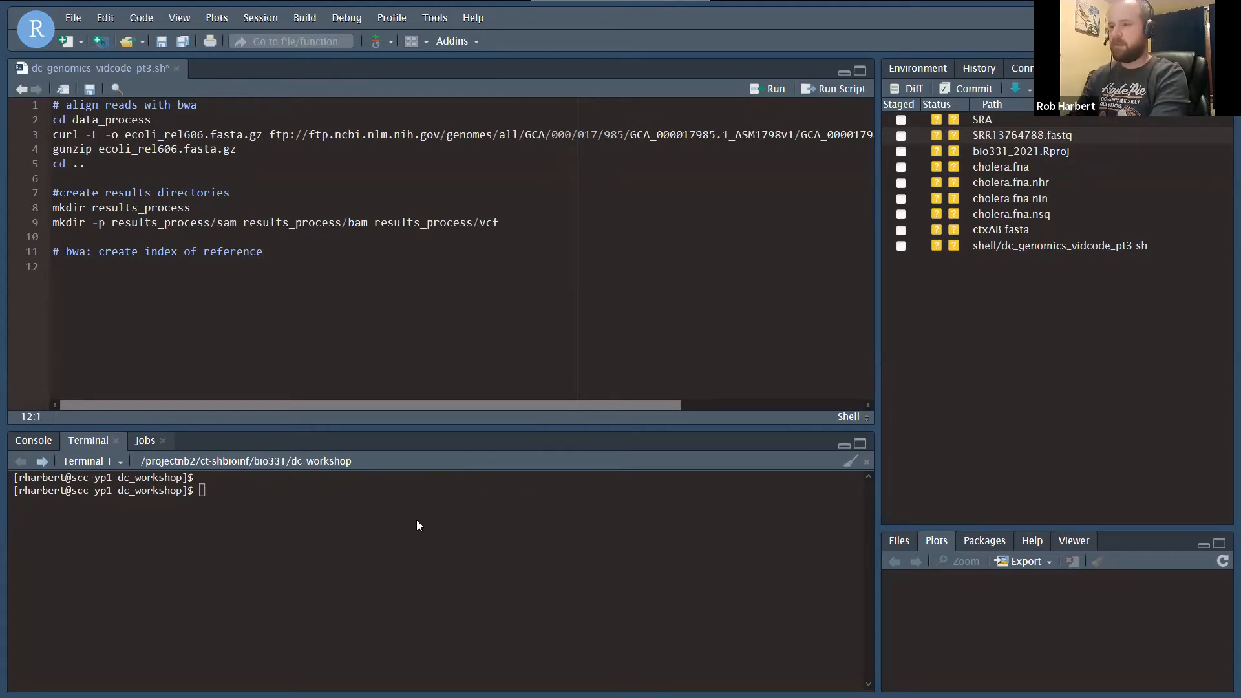
# Step: Check bwa usage in the terminal and write 'bwa index data_process/ecoli_rel606.fasta' in the script
pyautogui.write('bwa')
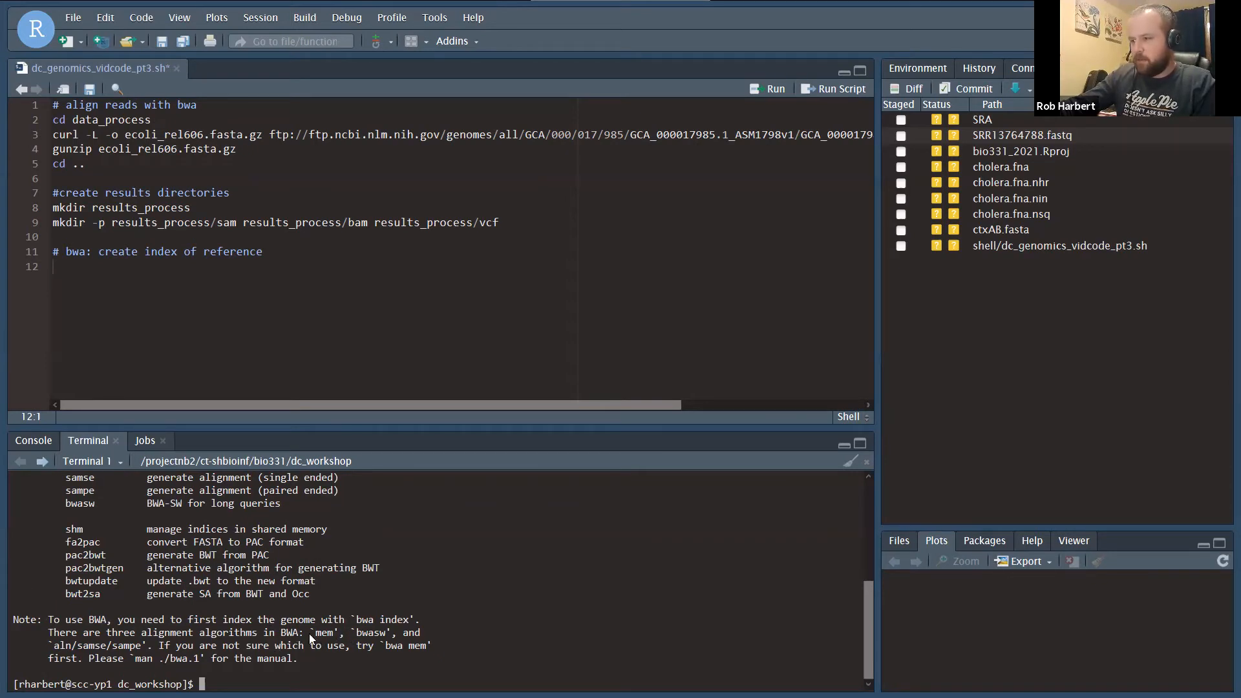
pyautogui.moveTo(404, 636)
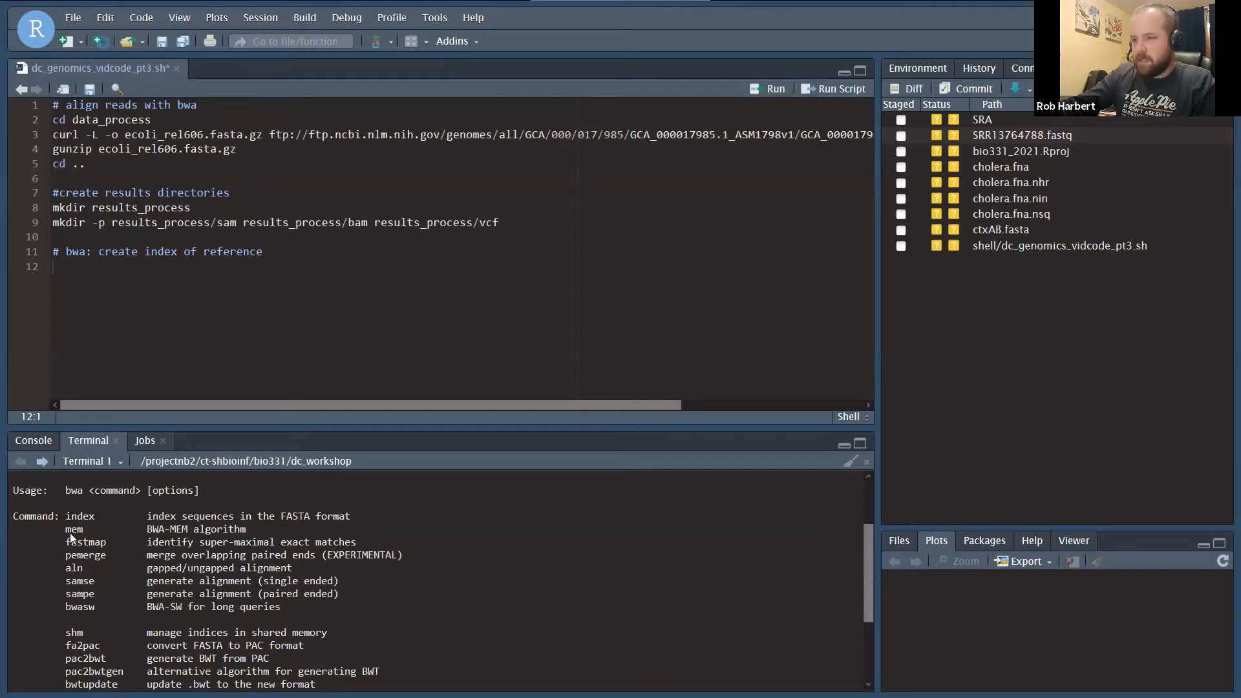
pyautogui.moveTo(111, 521)
pyautogui.write('bwa index data')
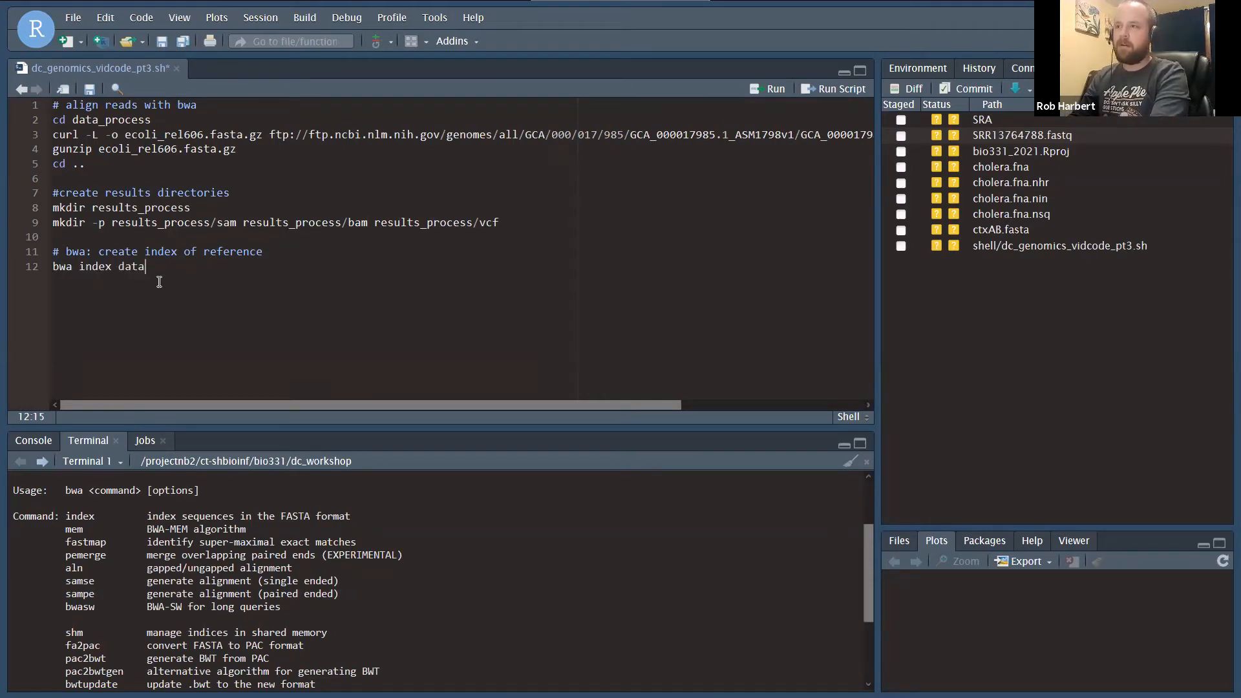
pyautogui.write('_rel606.fasta')
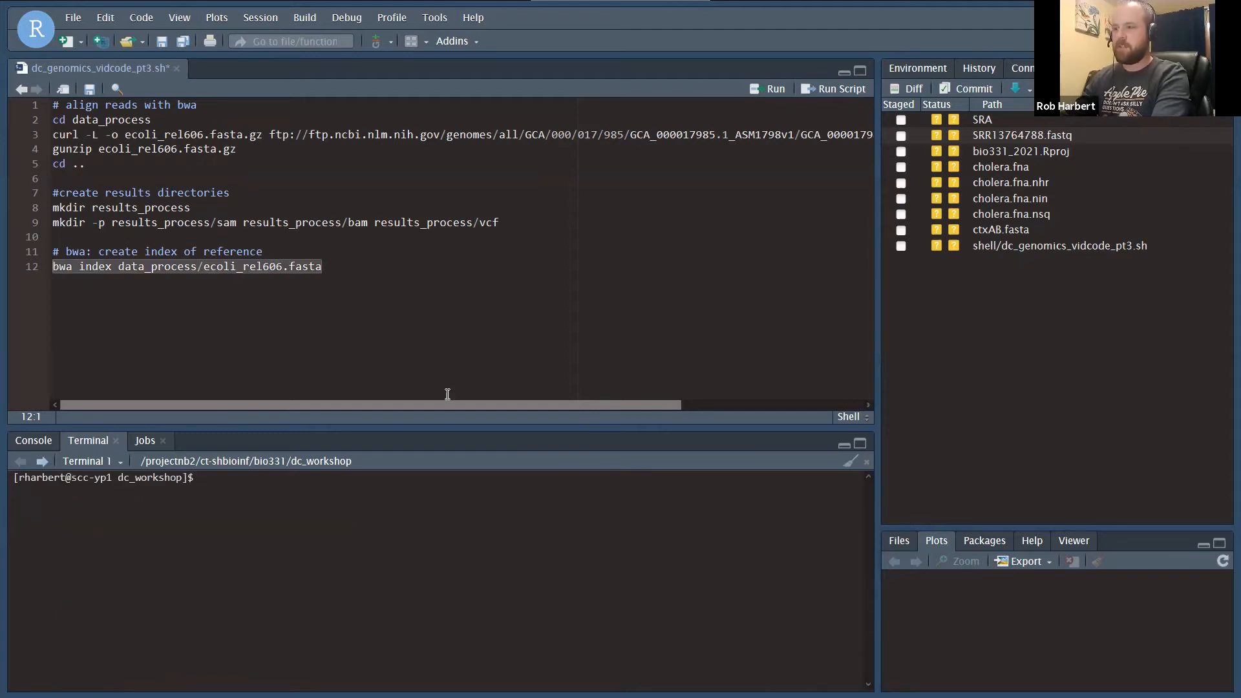
# Step: Run 'bwa index data_process/ecoli_rel606.fasta' in the terminal to build the reference index
pyautogui.write('bwa index data_process/ecoli_rel606.fasta')
pyautogui.write('# b')
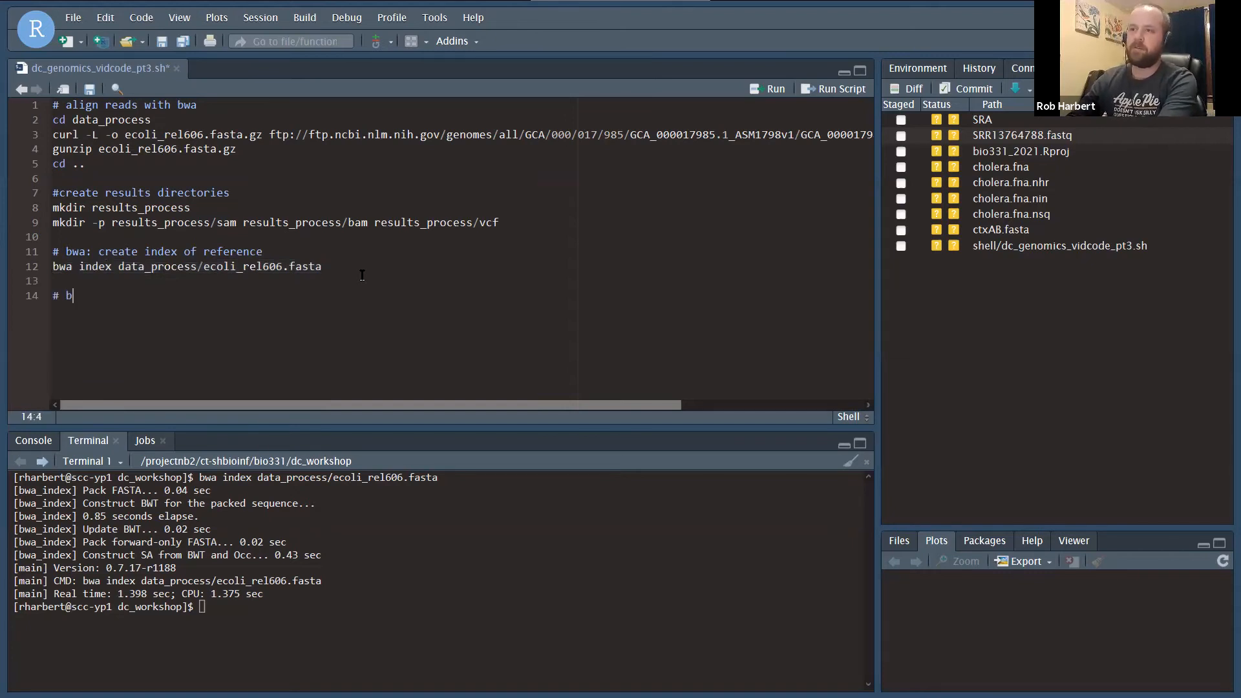
# Step: Write a 'bwa: align' comment and a bwa mem line with the reference and both SRR2584863 trim.fastq paths
pyautogui.write('w')
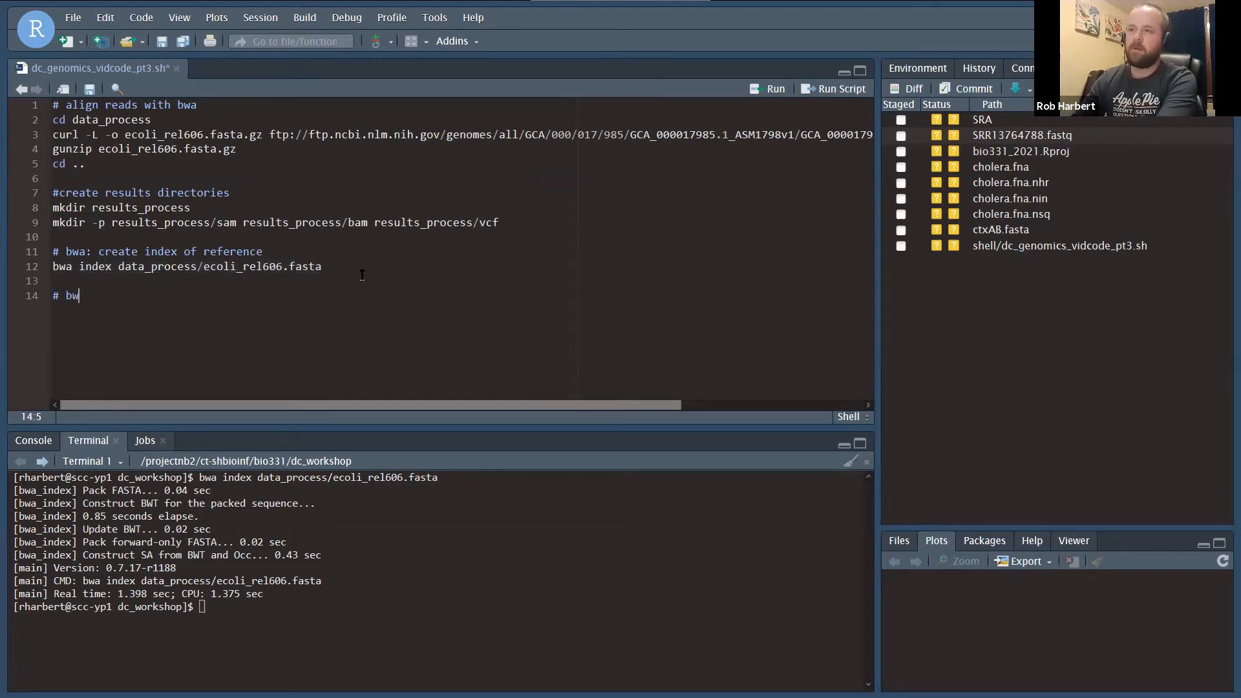
pyautogui.write('a: align with')
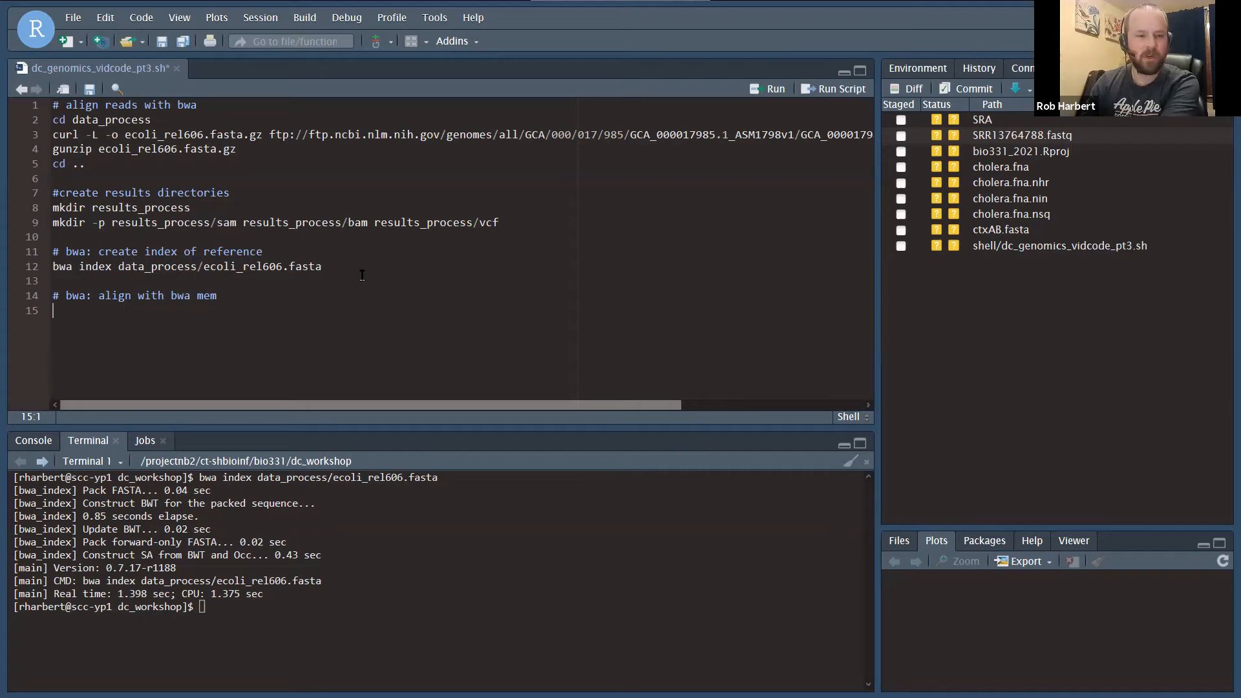
pyautogui.write('bwa')
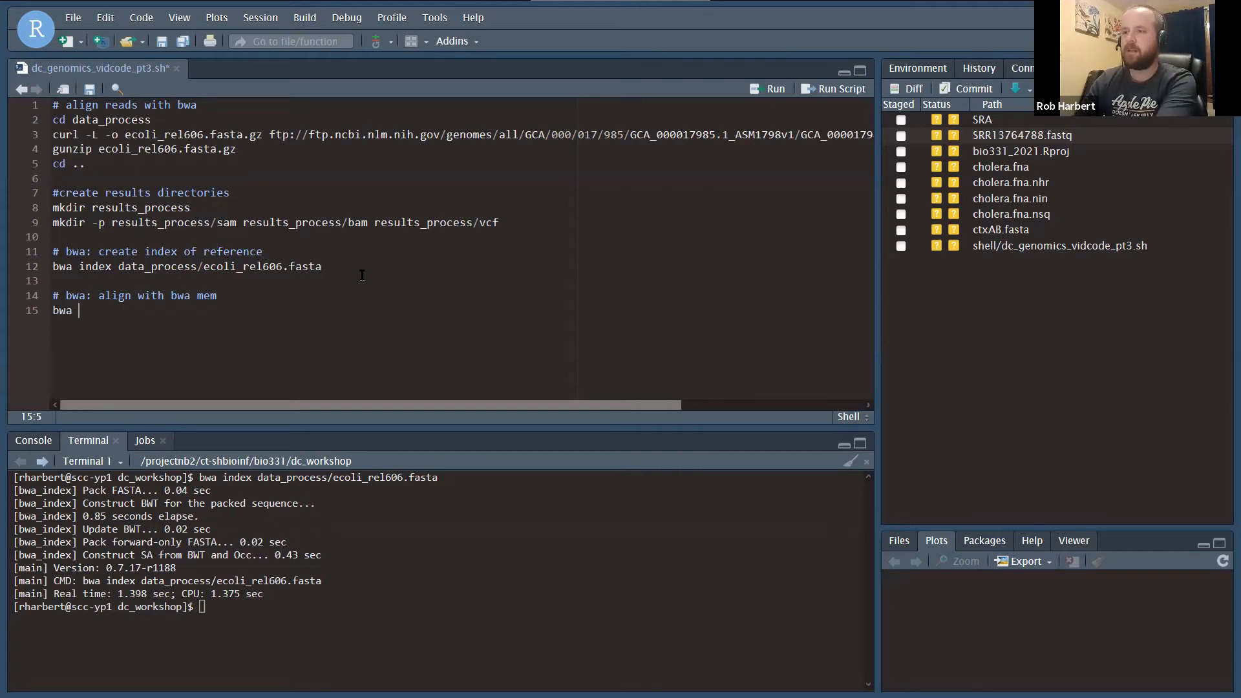
pyautogui.write('mem data')
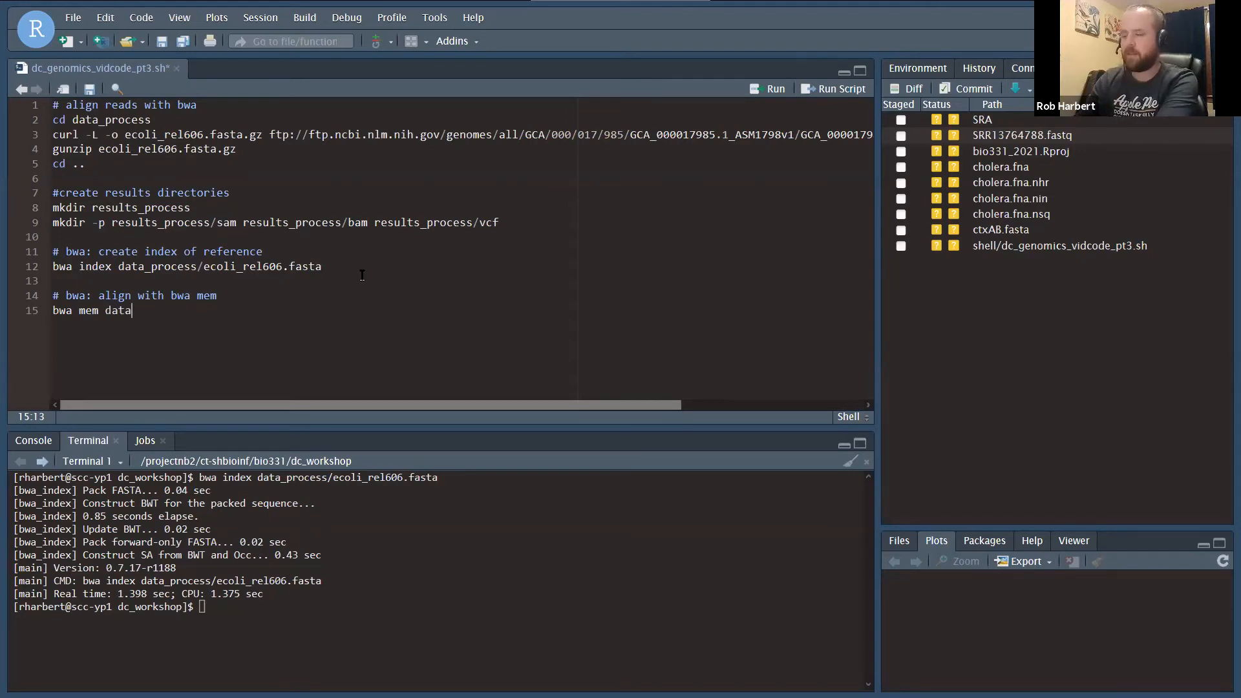
pyautogui.write('_process/ecoli_rel606.fasta \\')
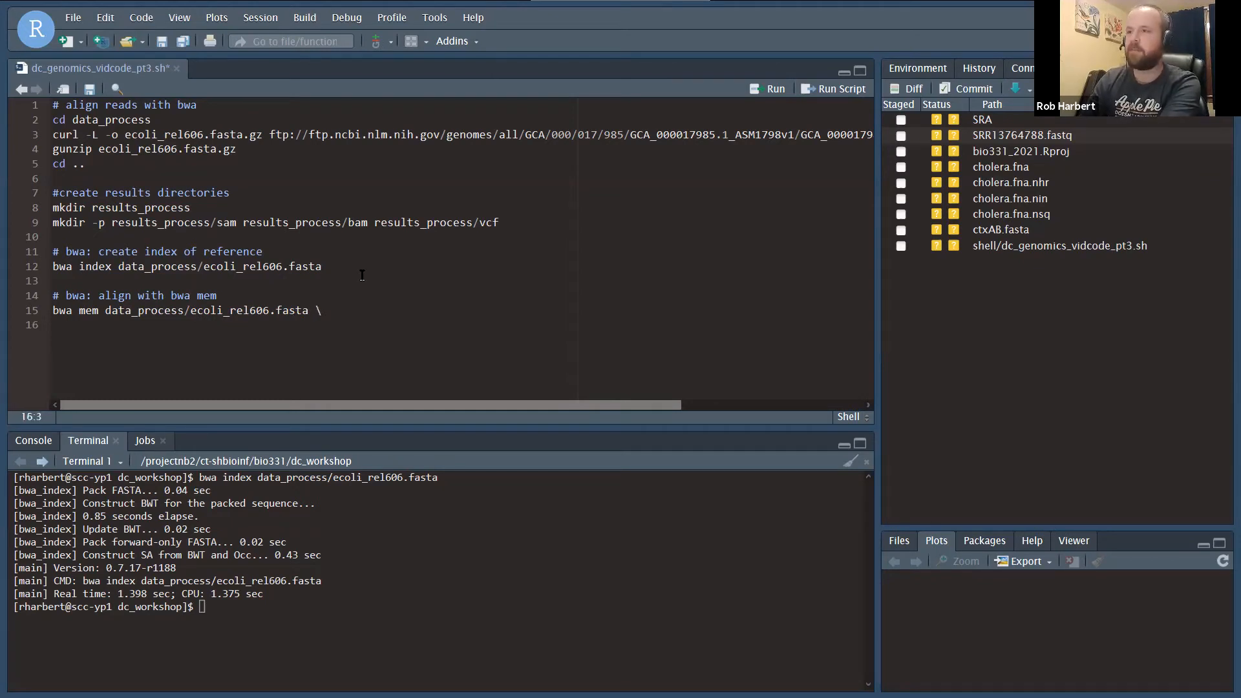
pyautogui.write('data_process/')
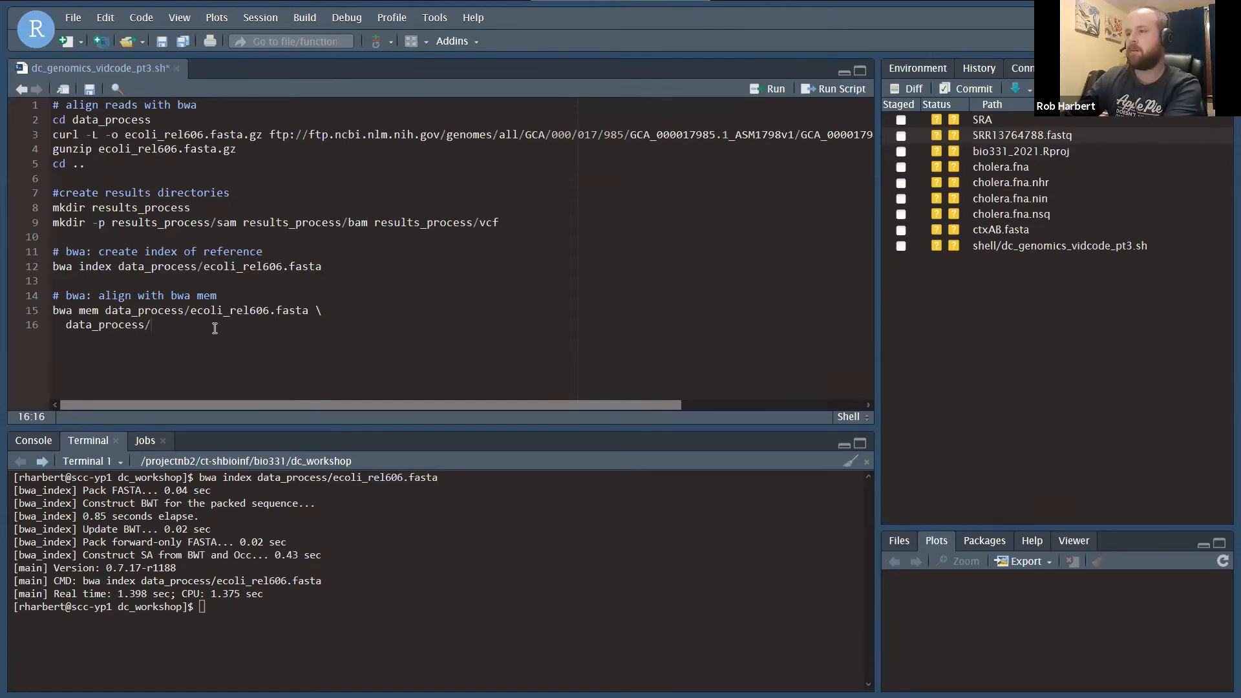
pyautogui.write('SRR2584863_1.trim.fastq data_process/SRR2584863_2.trim.fastq \\')
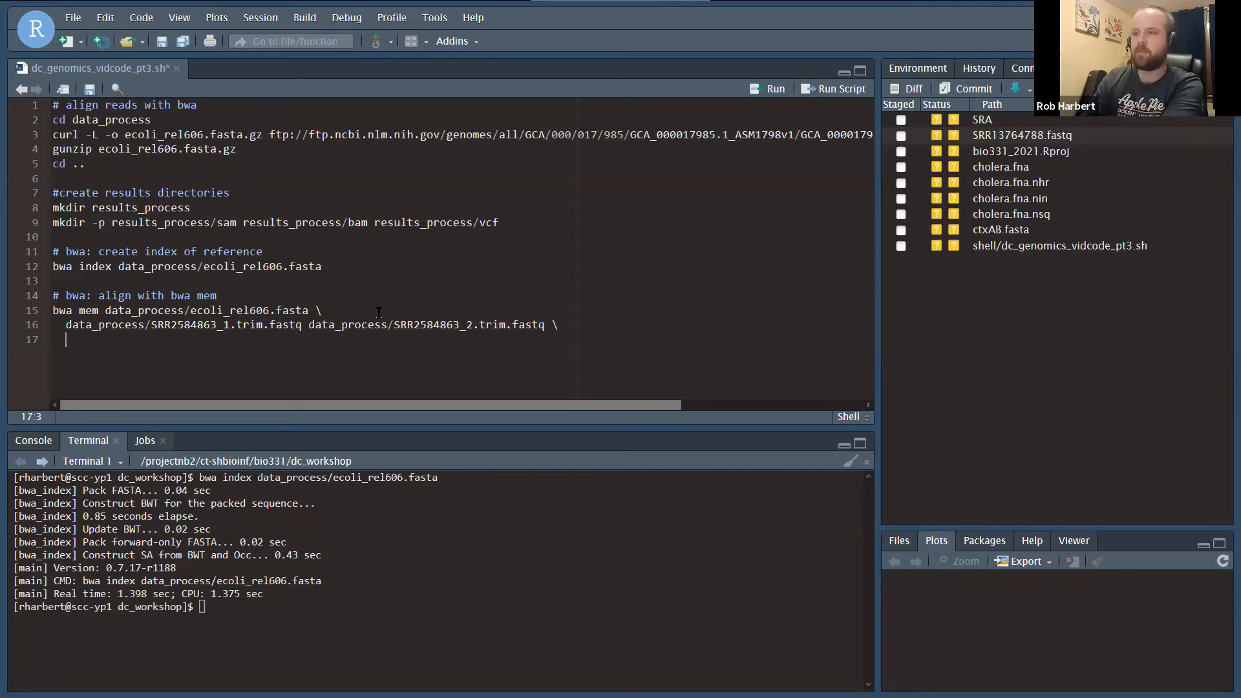
# Step: Redirect the bwa mem output to results_process/sam/SRR2584863.sam
pyautogui.write('>')
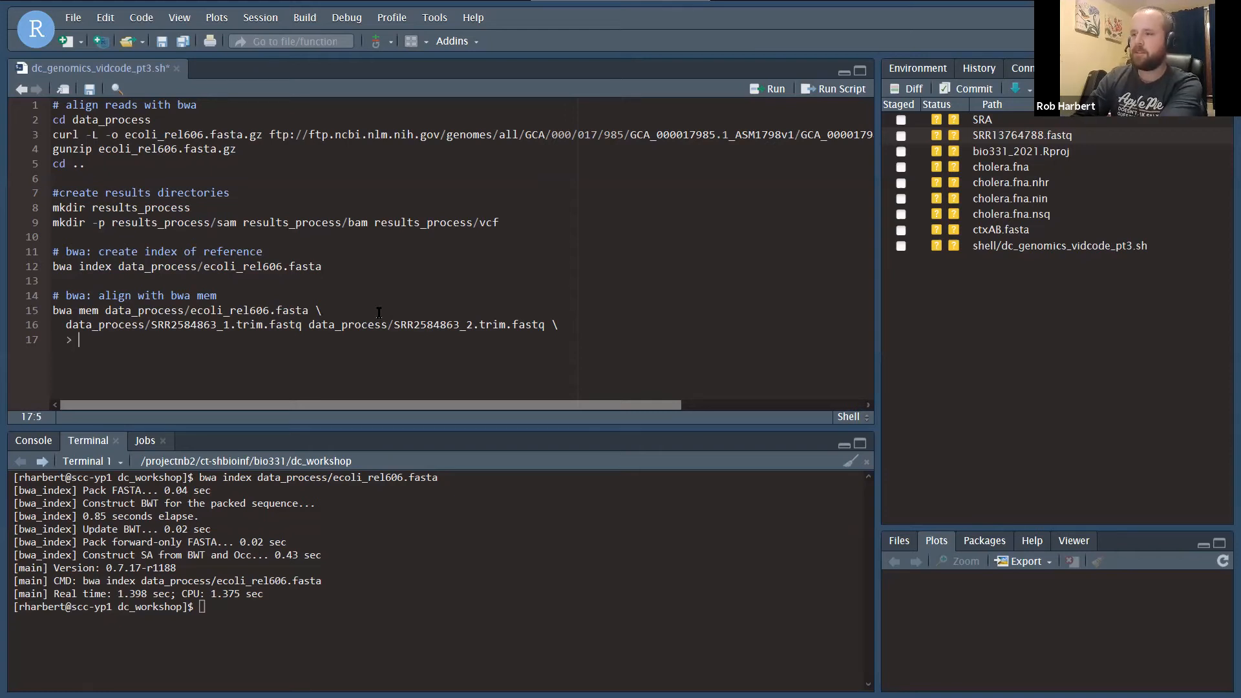
pyautogui.write('results_process/s')
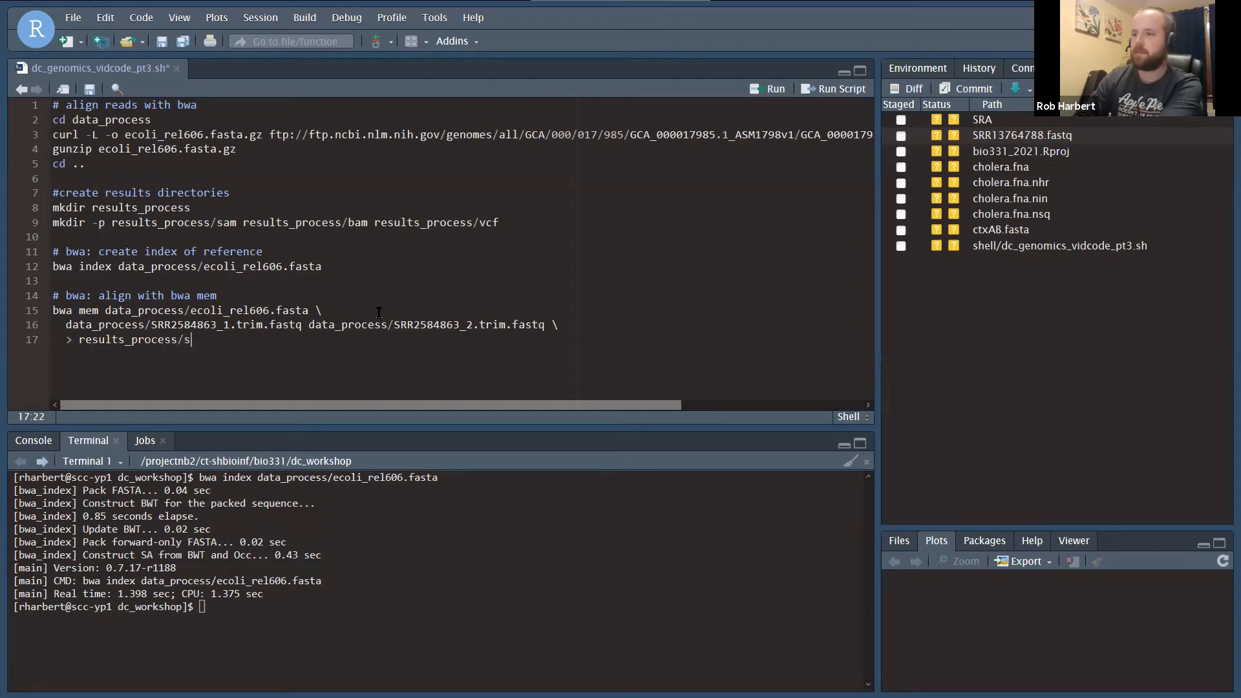
pyautogui.write('am')
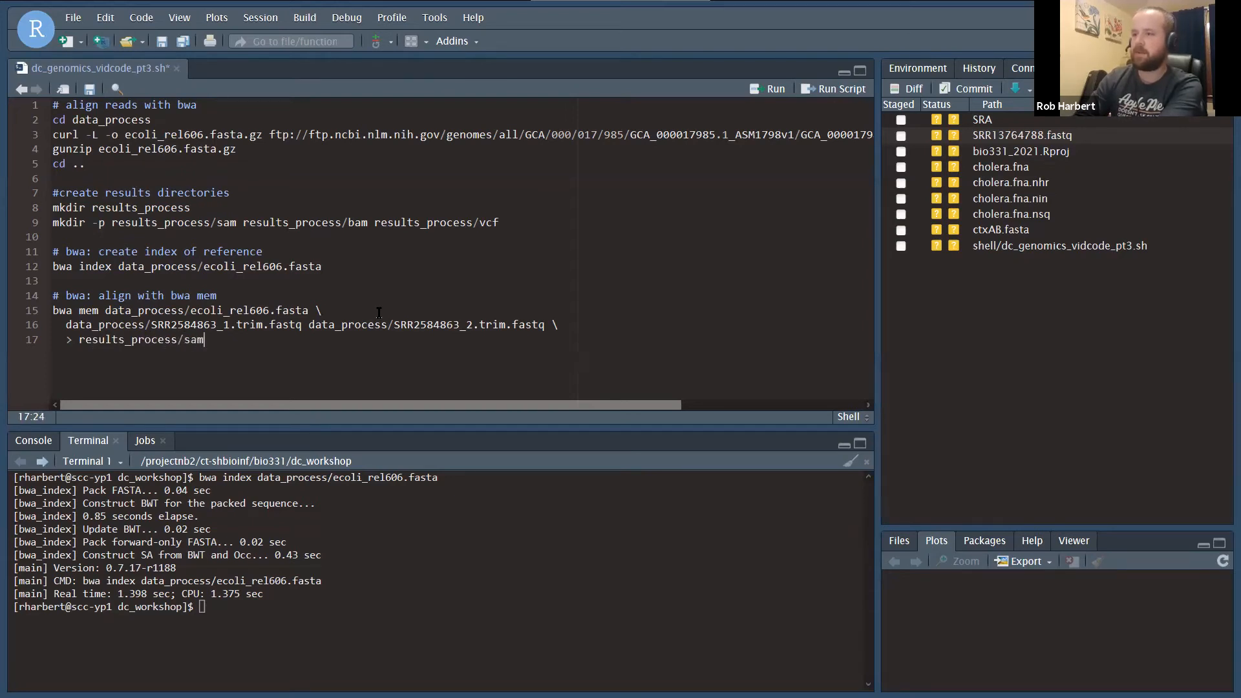
pyautogui.write('/SRR2584863.sam')
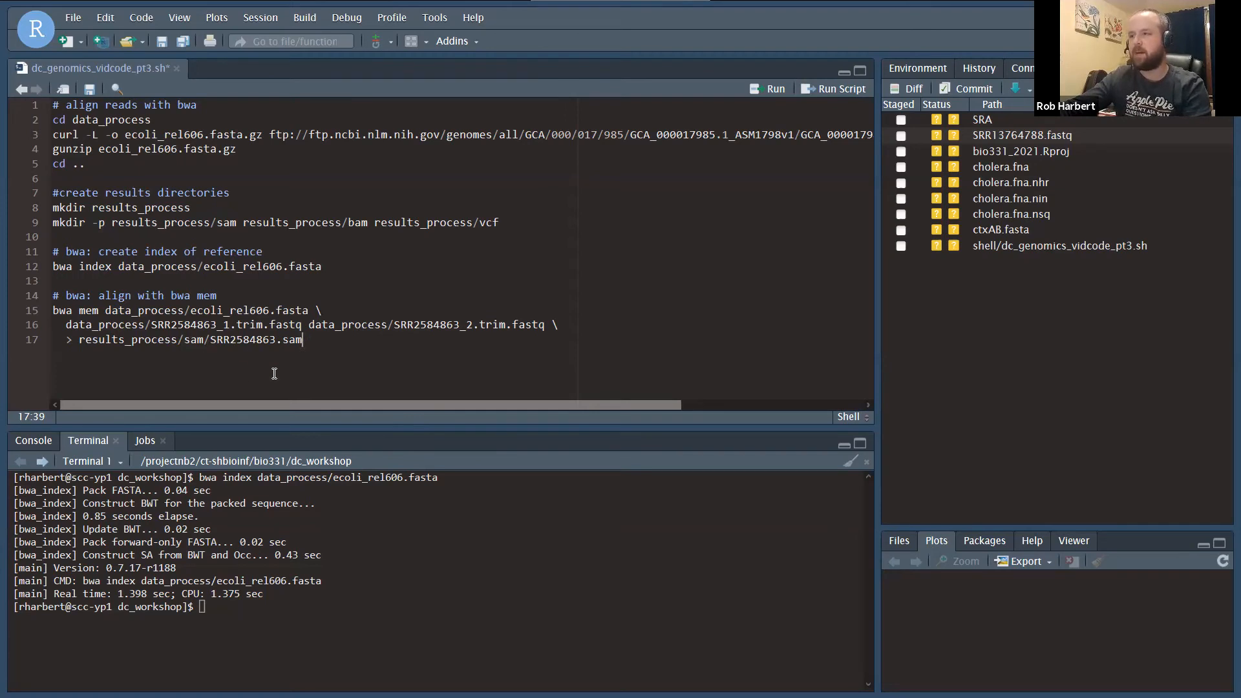
pyautogui.moveTo(303, 340)
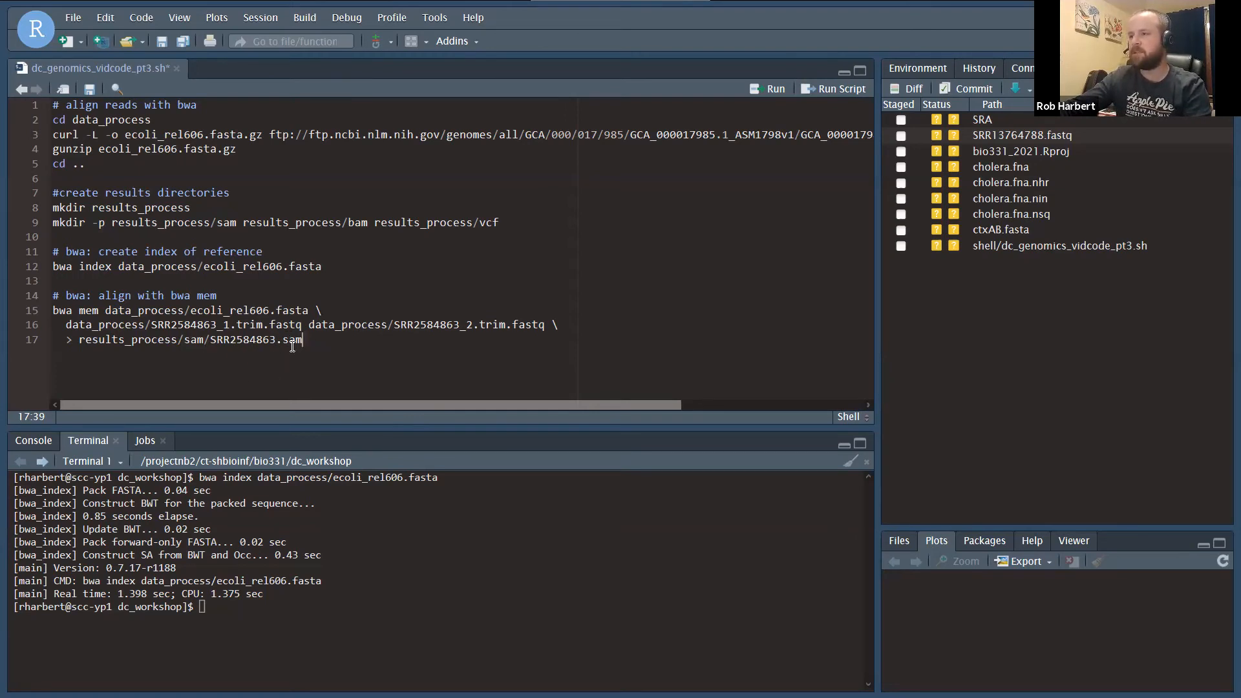
# Step: Run the SRR2584863 alignment and write 'head results_process/sam/SRR2584863.sam' to preview the SAM file
pyautogui.doubleClick(261, 340)
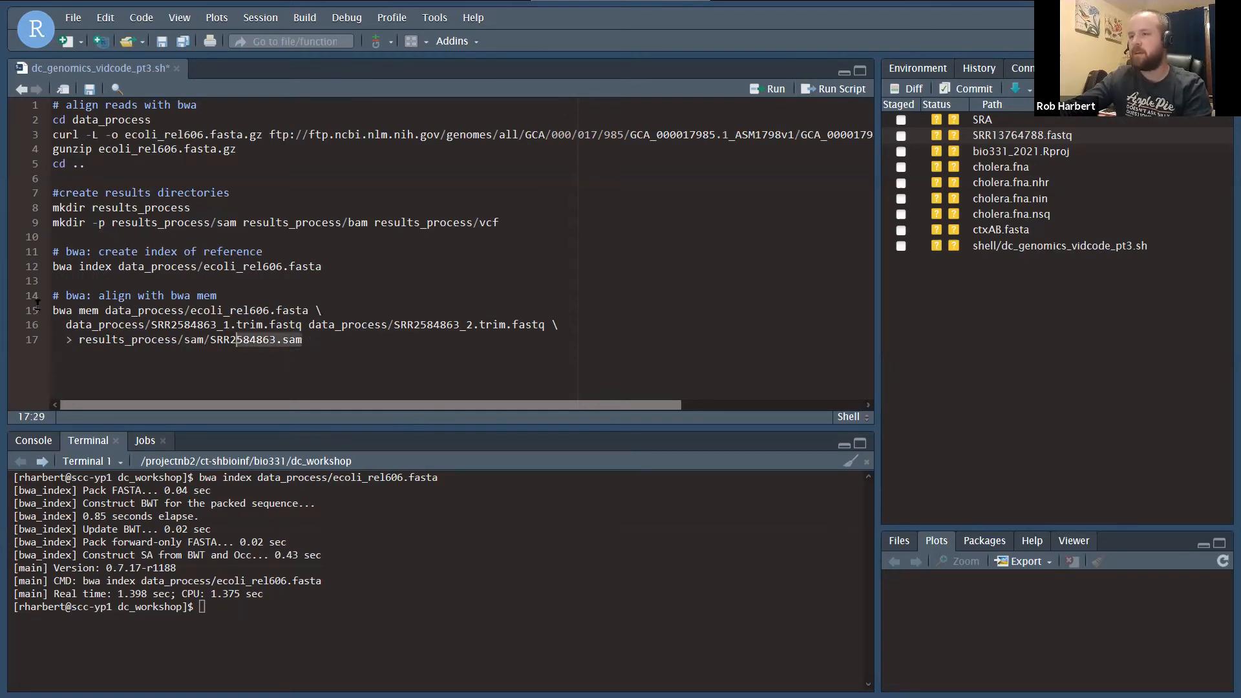
pyautogui.rightClick(174, 377)
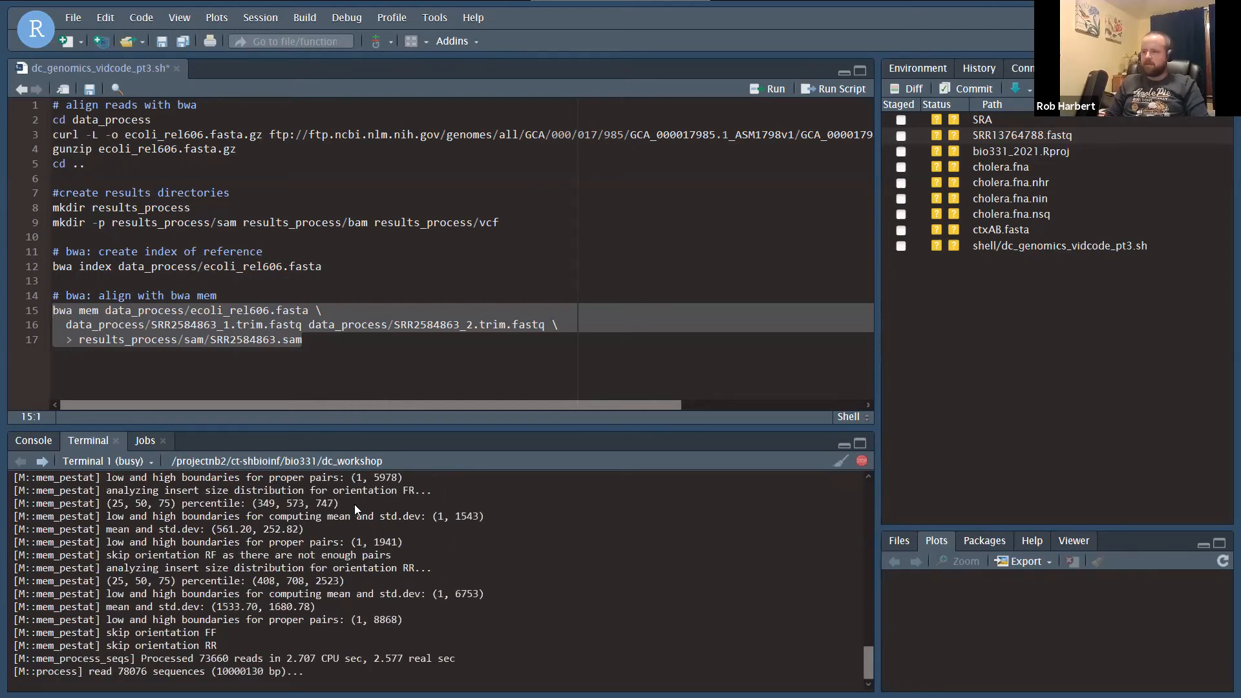
pyautogui.write('head results_process/sam/SRR2584863.sam')
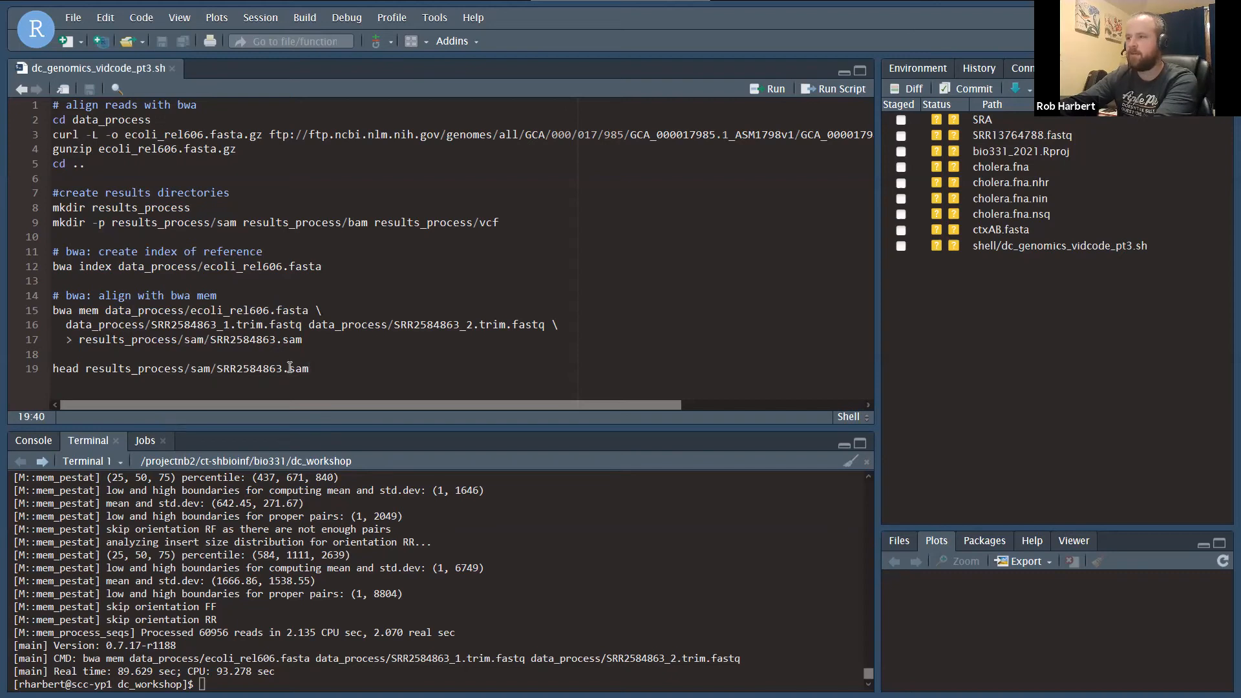
# Step: Run head on results_process/sam/SRR2584863.sam to view its header and first alignments
pyautogui.tripleClick(181, 369)
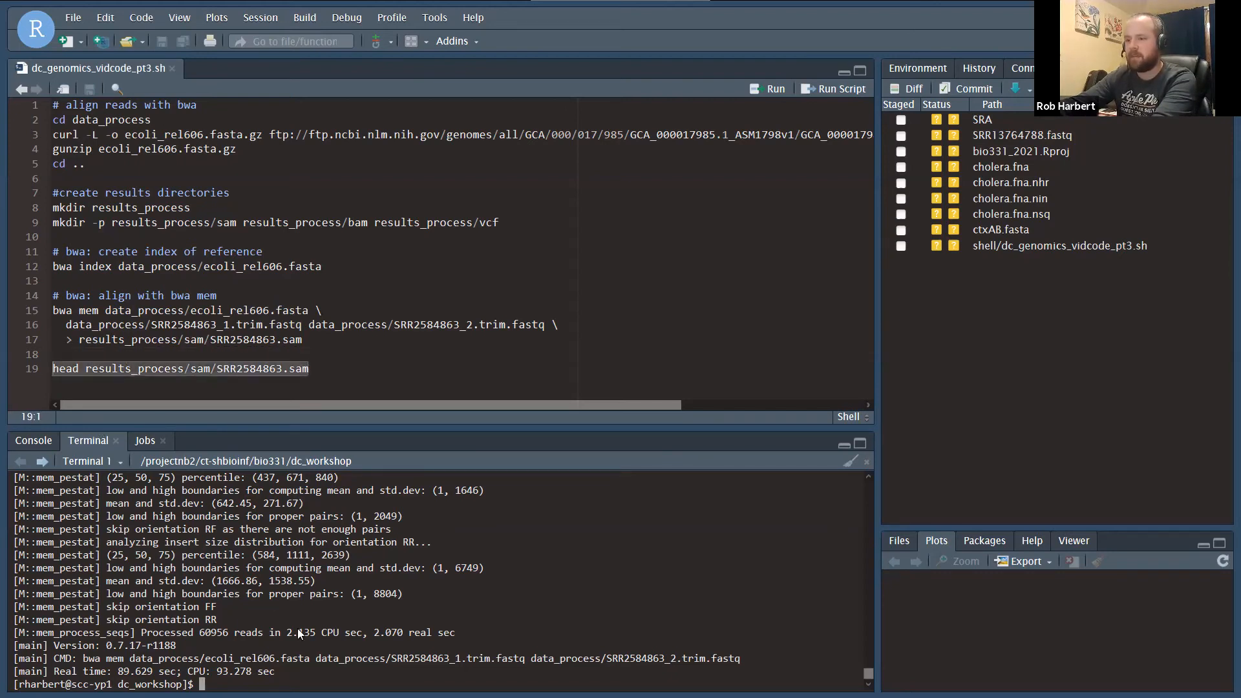
pyautogui.write('head results_process/sam/SRR2584863.sam')
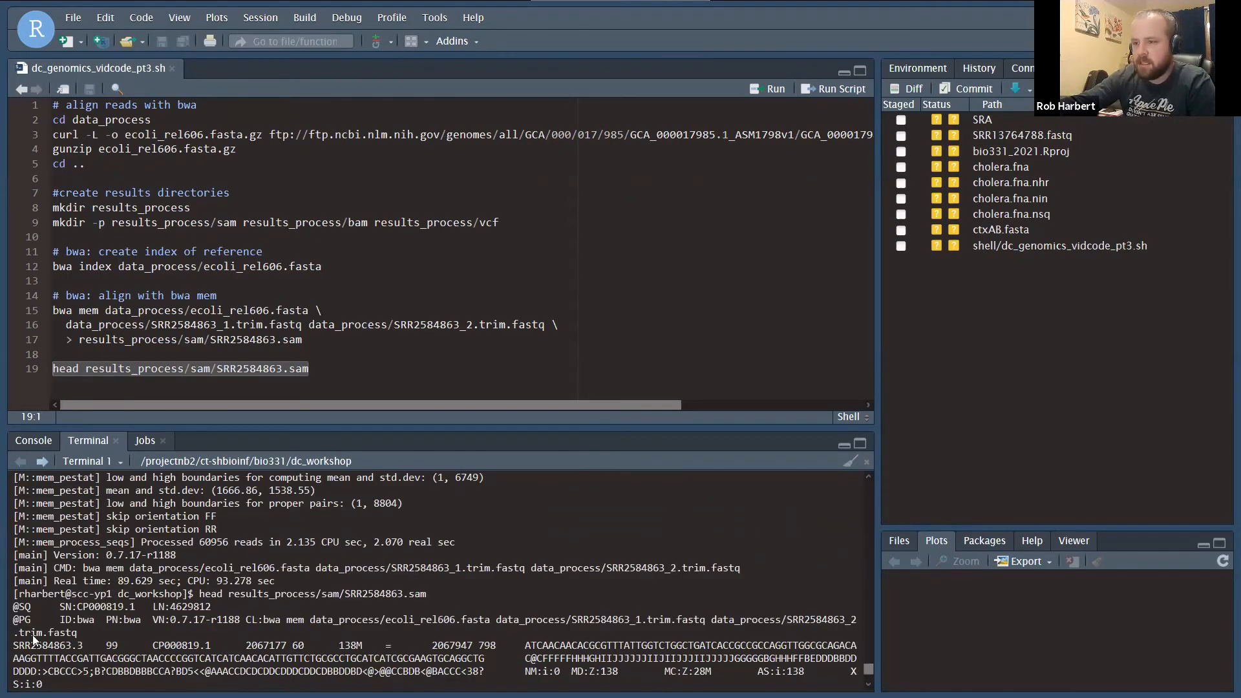
pyautogui.scroll(-3)
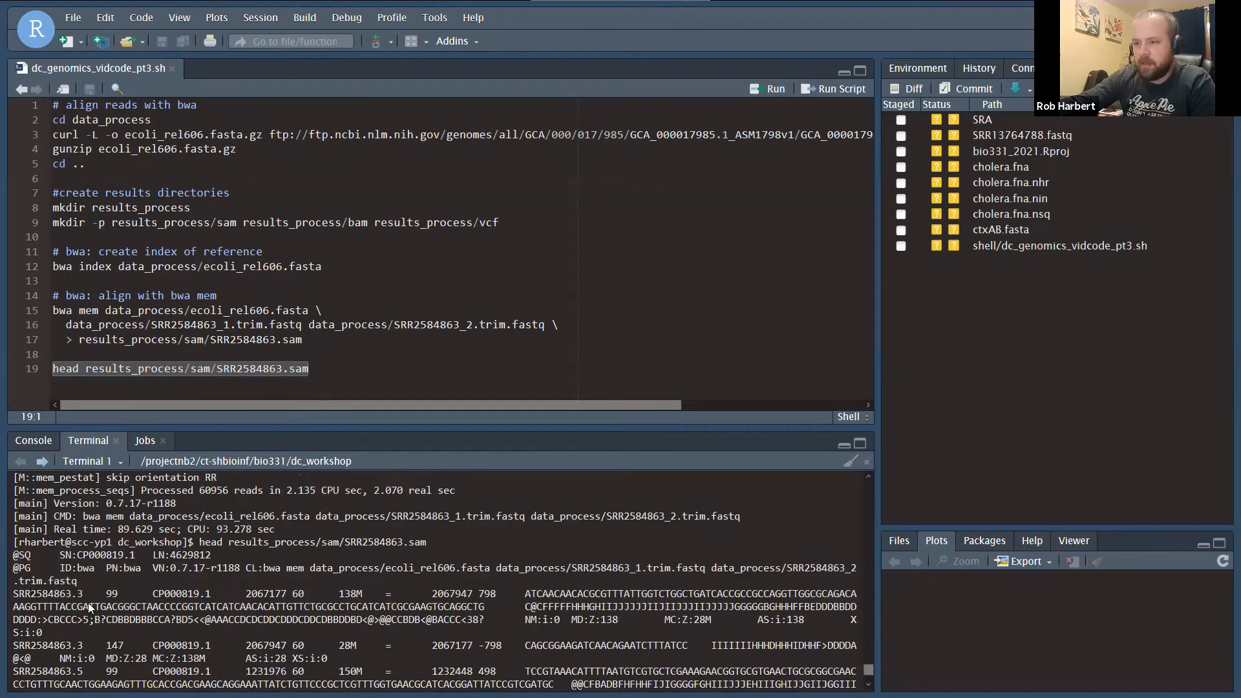
pyautogui.moveTo(483, 603)
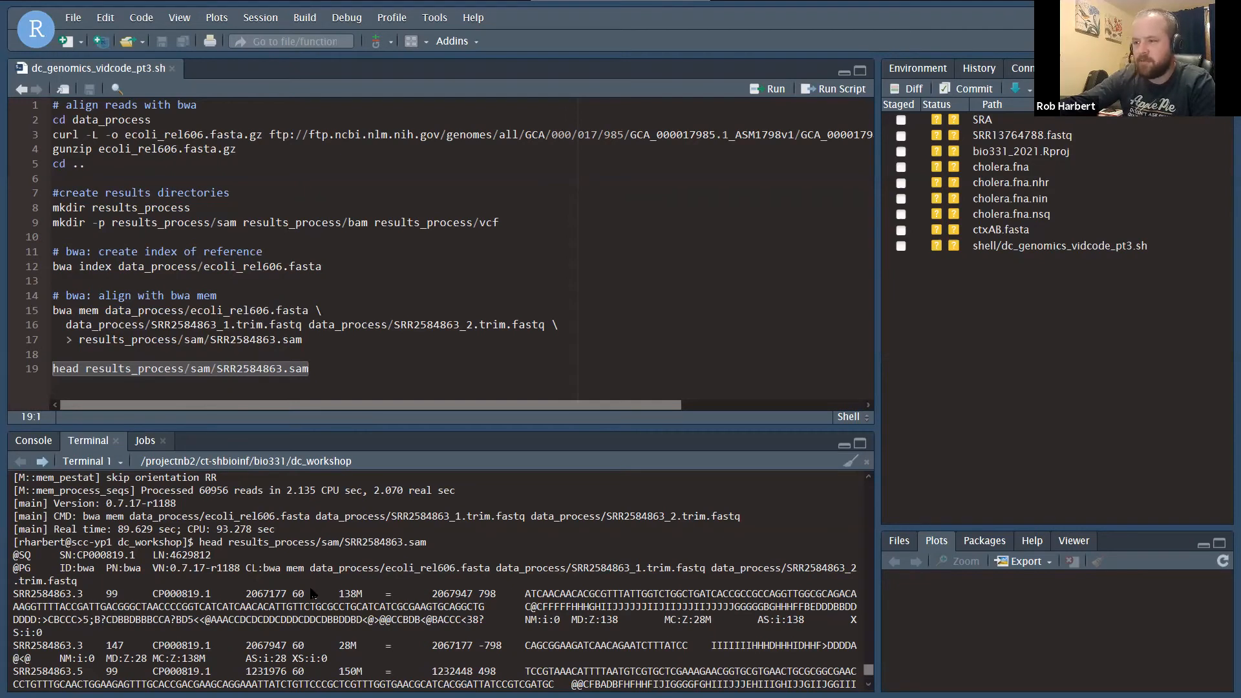
pyautogui.moveTo(121, 587)
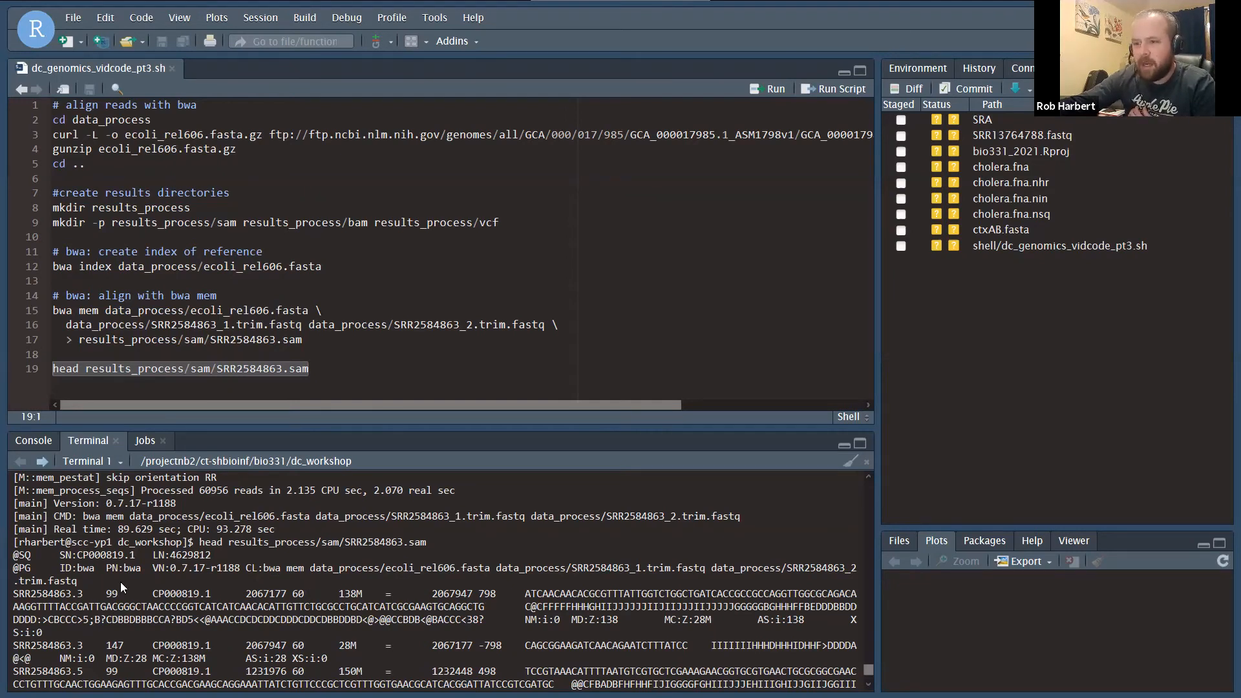
pyautogui.moveTo(384, 626)
pyautogui.write('SLIDINGWINDOW:4:20 MINLEN:25 ILLUMINACLIP:NexteraPE-PE.fa:2:40:15')
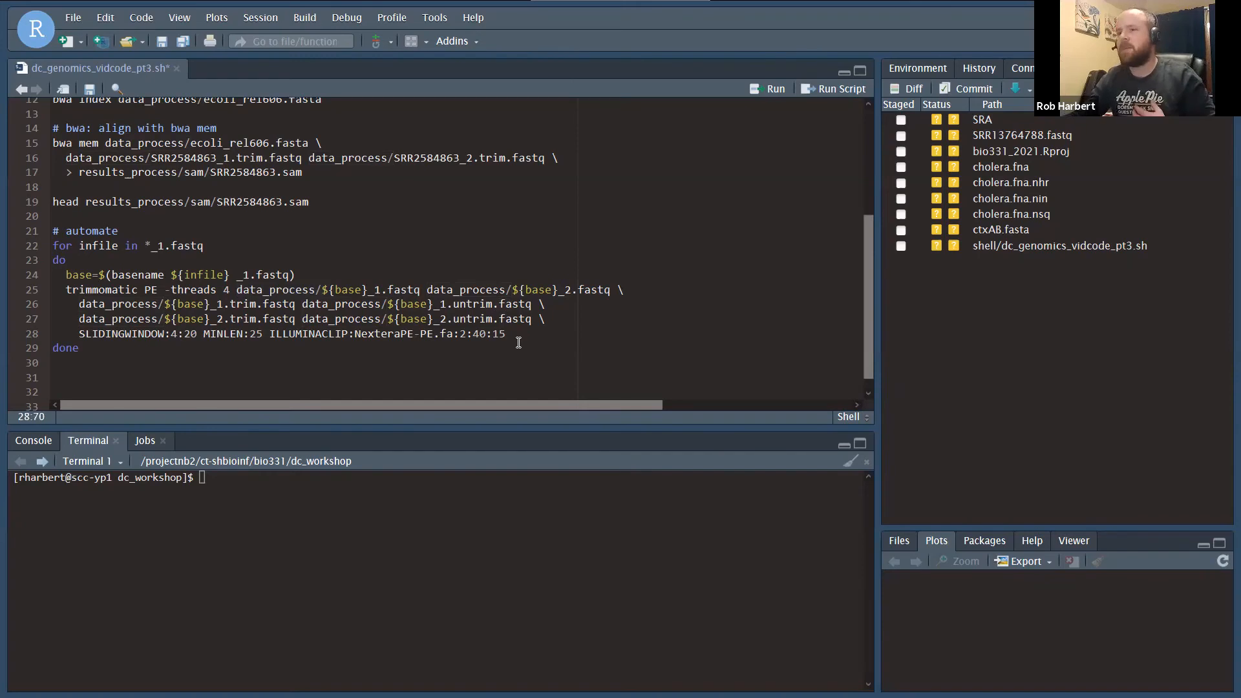
# Step: Add a bwa mem line aligning ${base} trimmed reads to results_process/sam/${base}.sam
pyautogui.press('Enter')
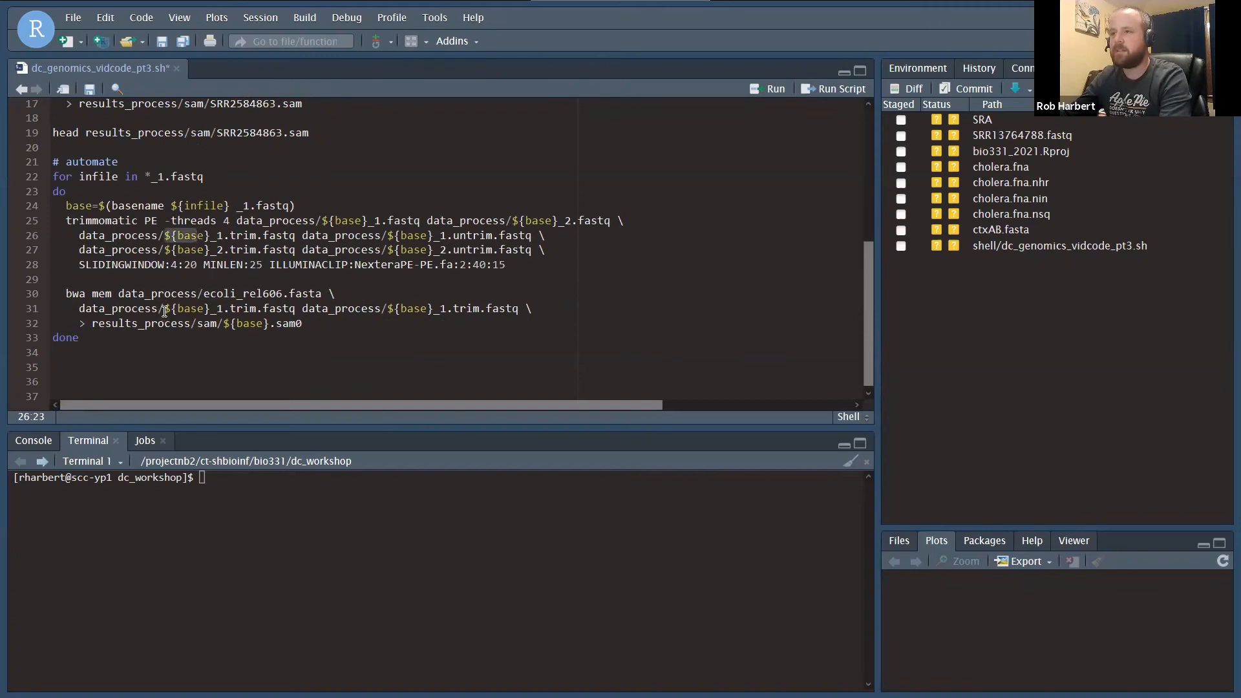
pyautogui.click(188, 308)
pyautogui.write(' -t 4')
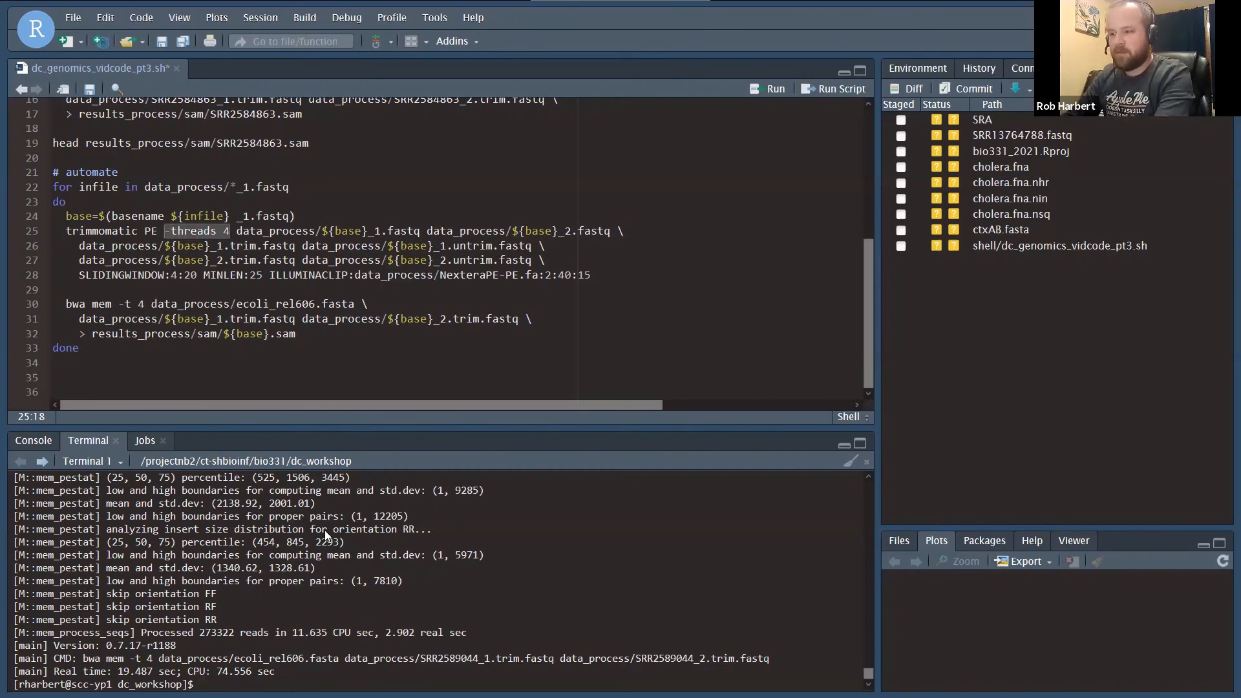
# Step: List results_process/sam in the terminal to see the SAM files produced
pyautogui.write('ls restults_')
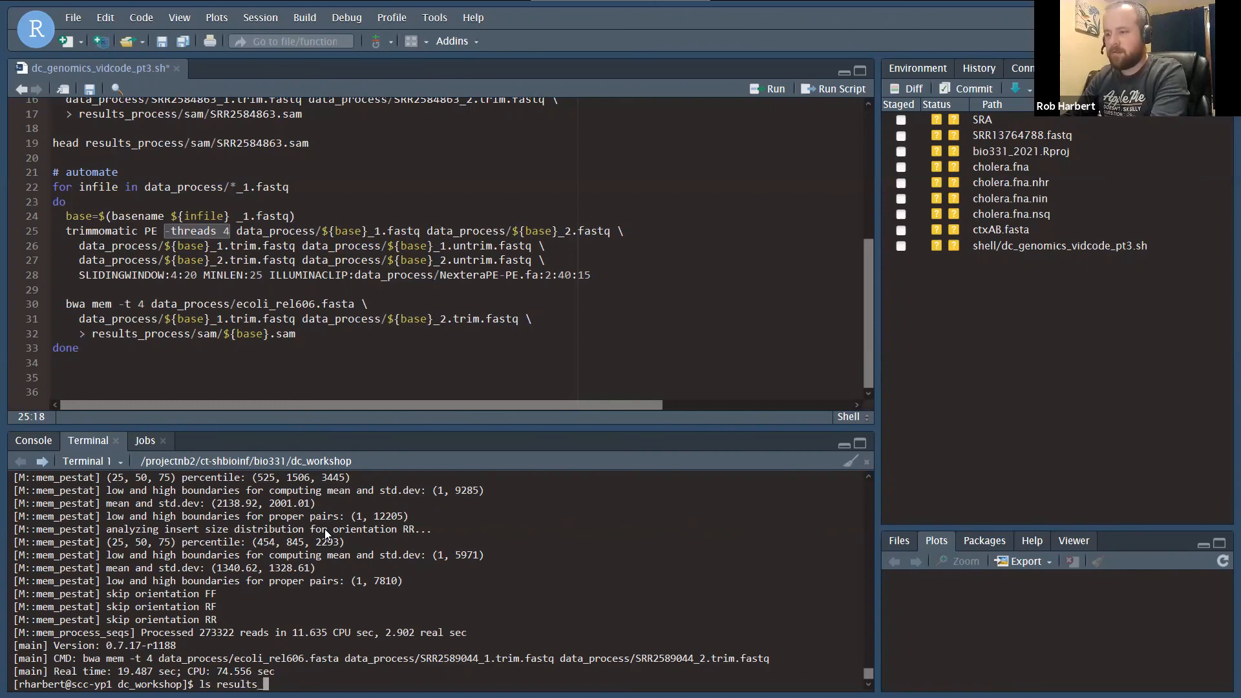
pyautogui.write('process/sam')
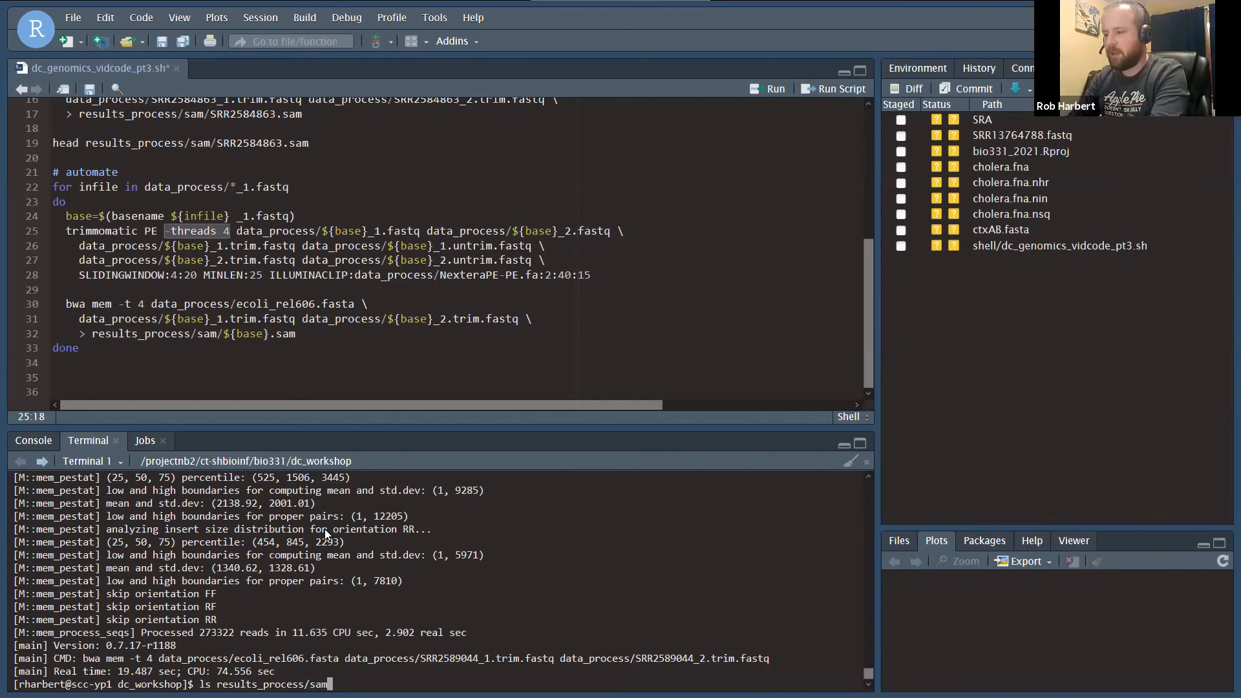